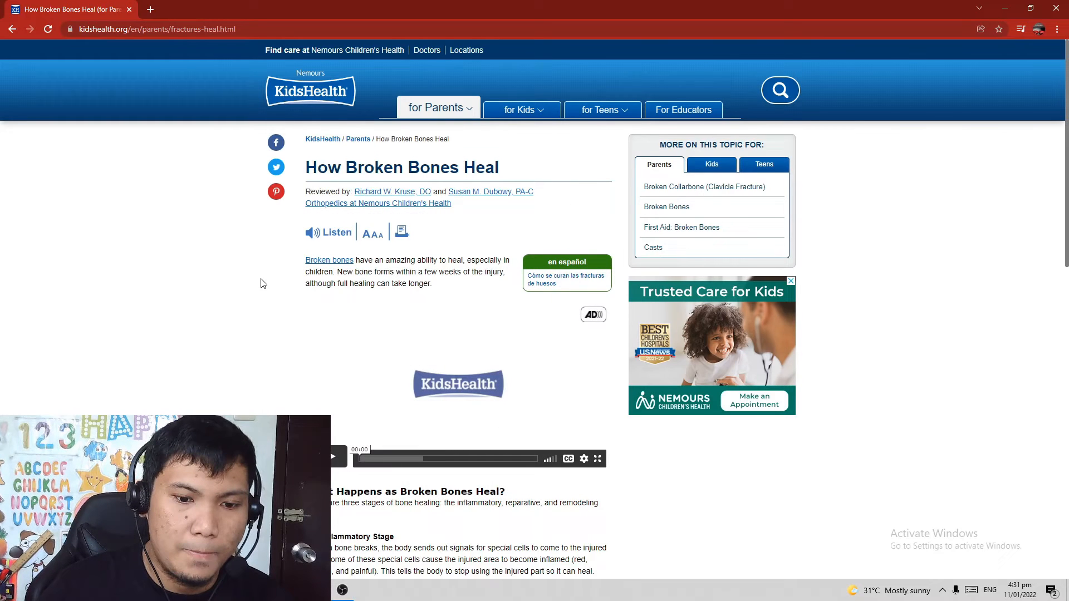
# - Scroll past the video to 'What Happens as Broken Bones Heal?' and read the three healing stages
pyautogui.scroll(-3)
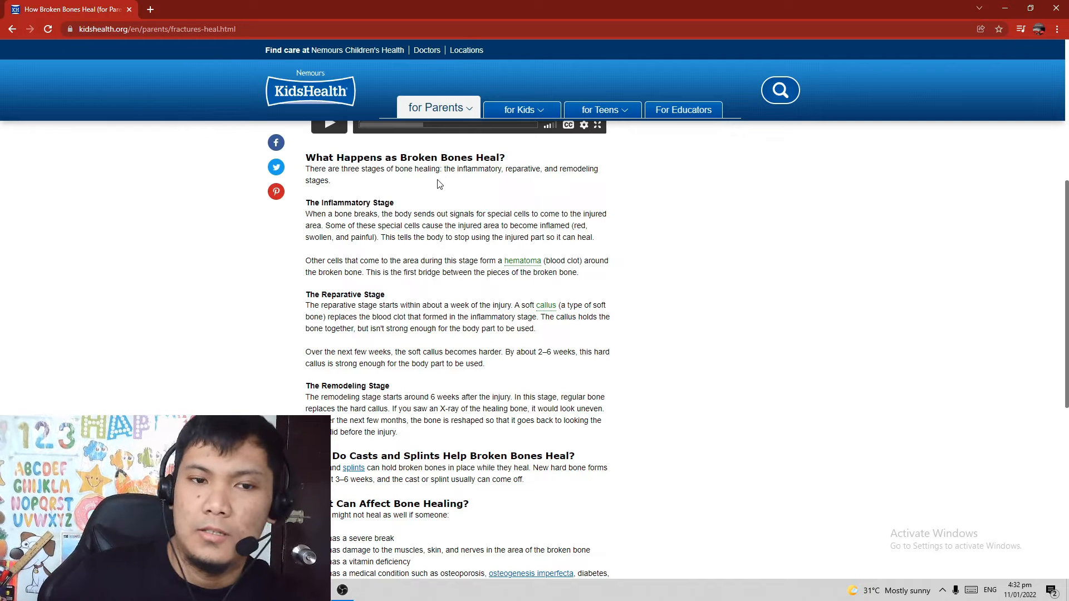
pyautogui.moveTo(356, 185)
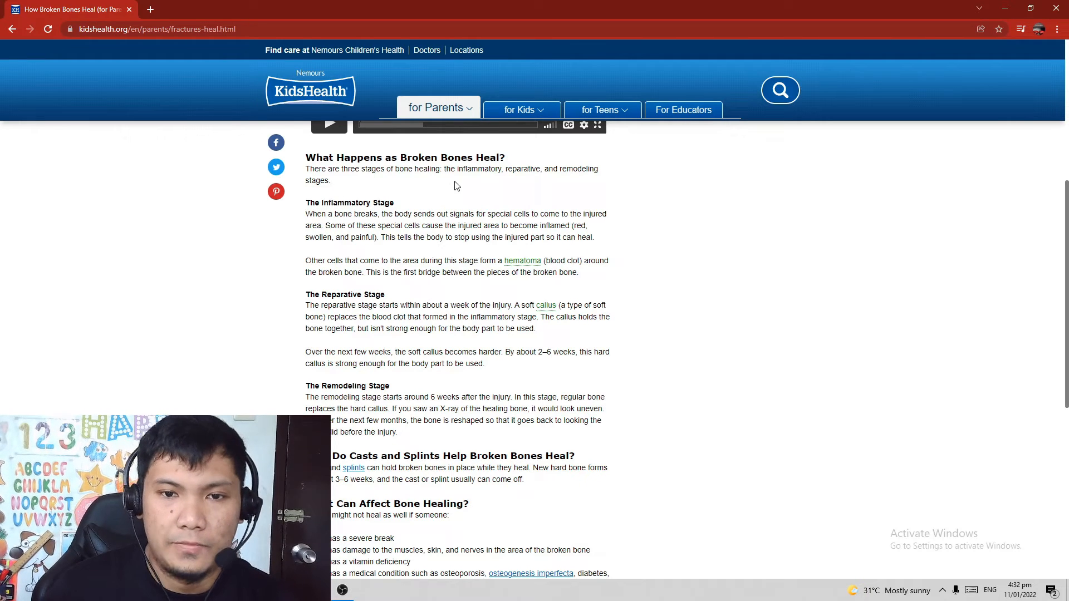
pyautogui.moveTo(538, 188)
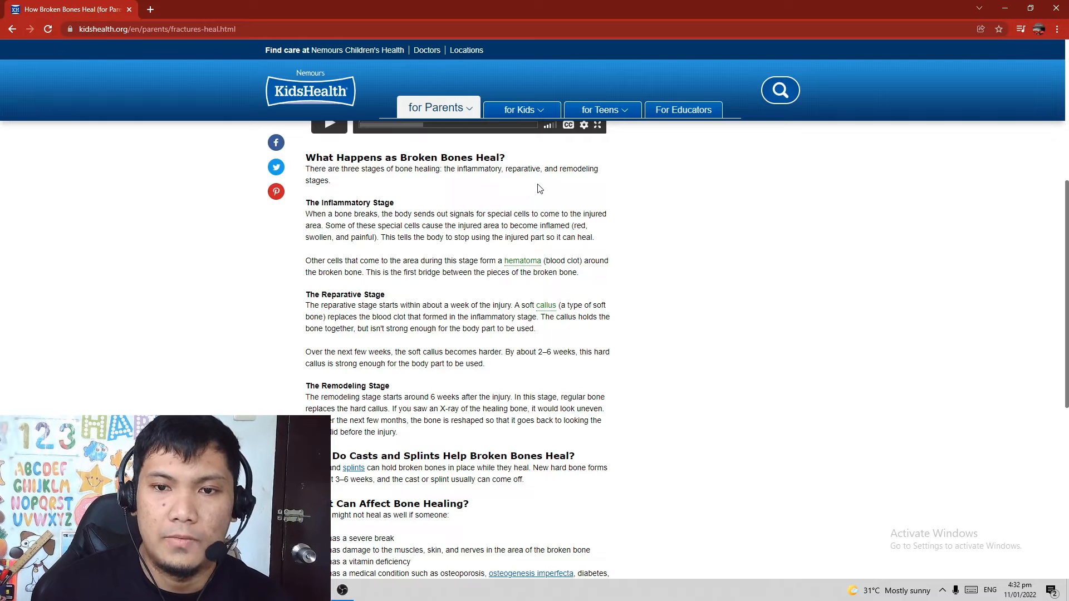
pyautogui.moveTo(392, 221)
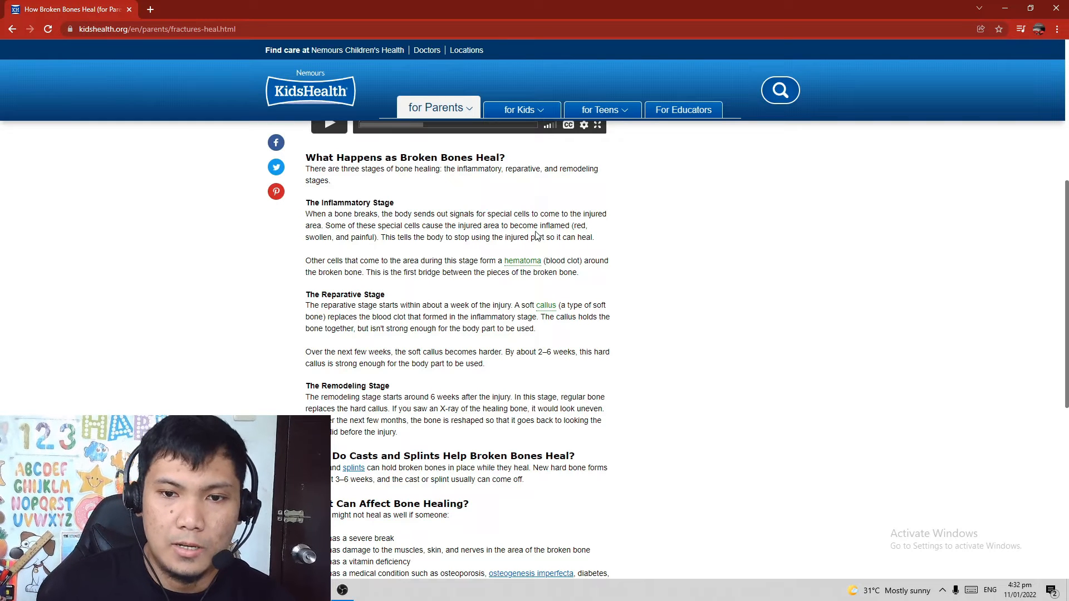
pyautogui.moveTo(392, 251)
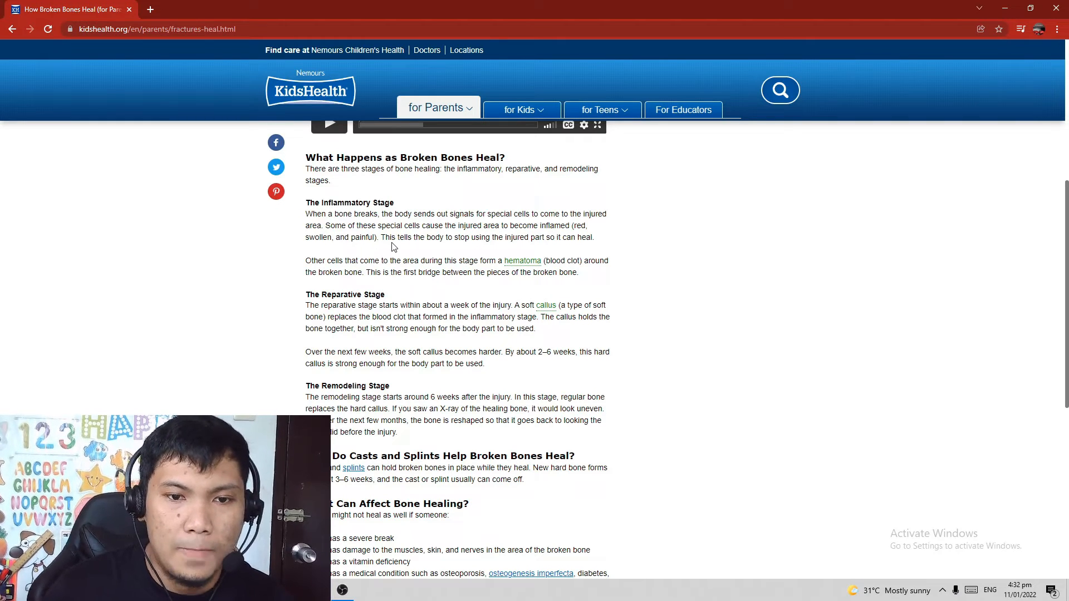
pyautogui.moveTo(469, 246)
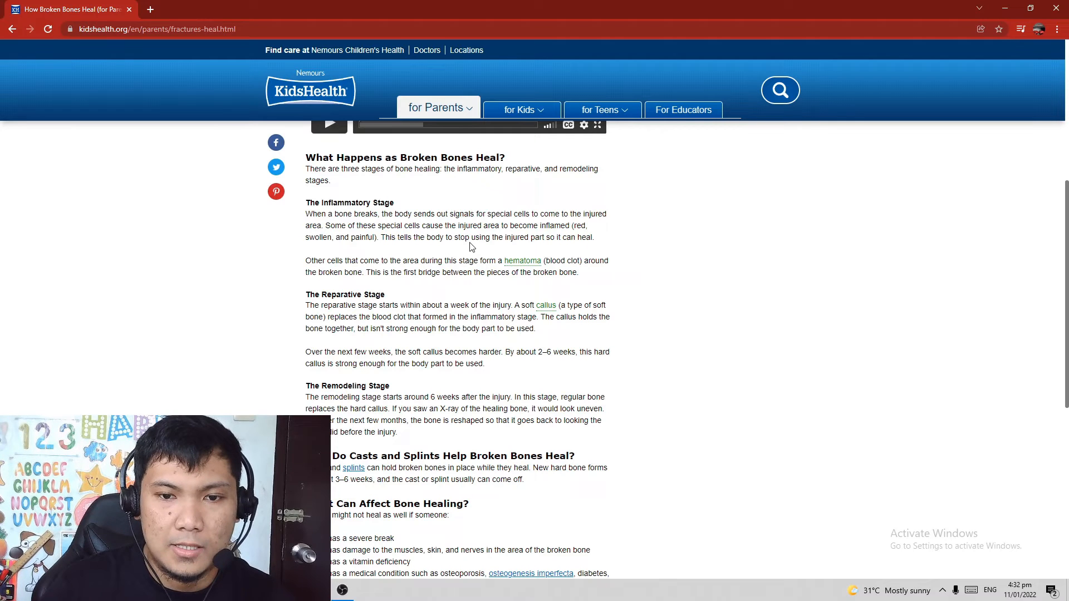
pyautogui.moveTo(567, 250)
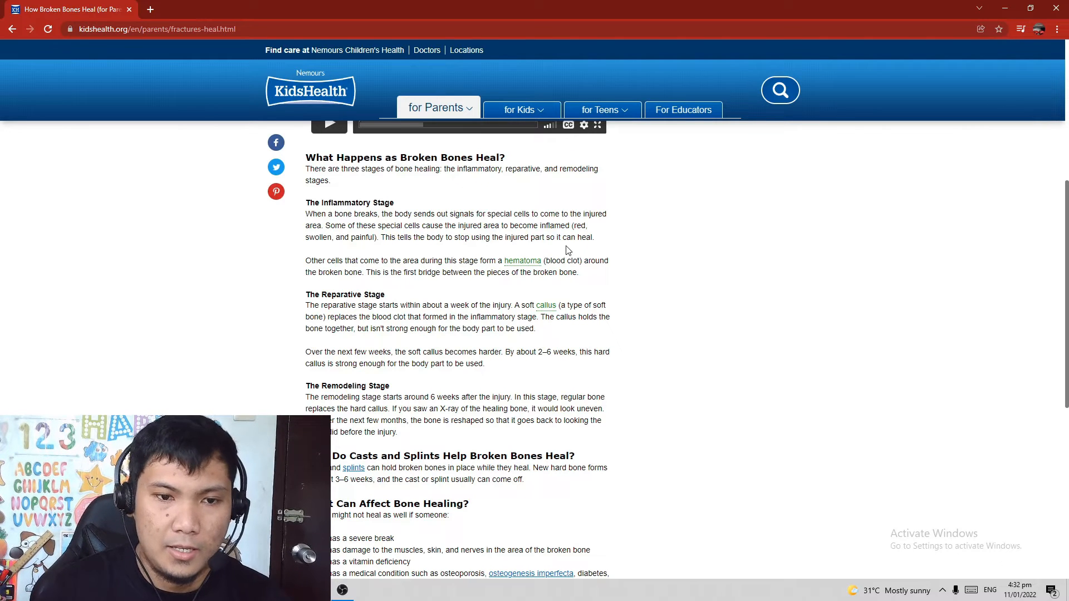
pyautogui.moveTo(404, 237)
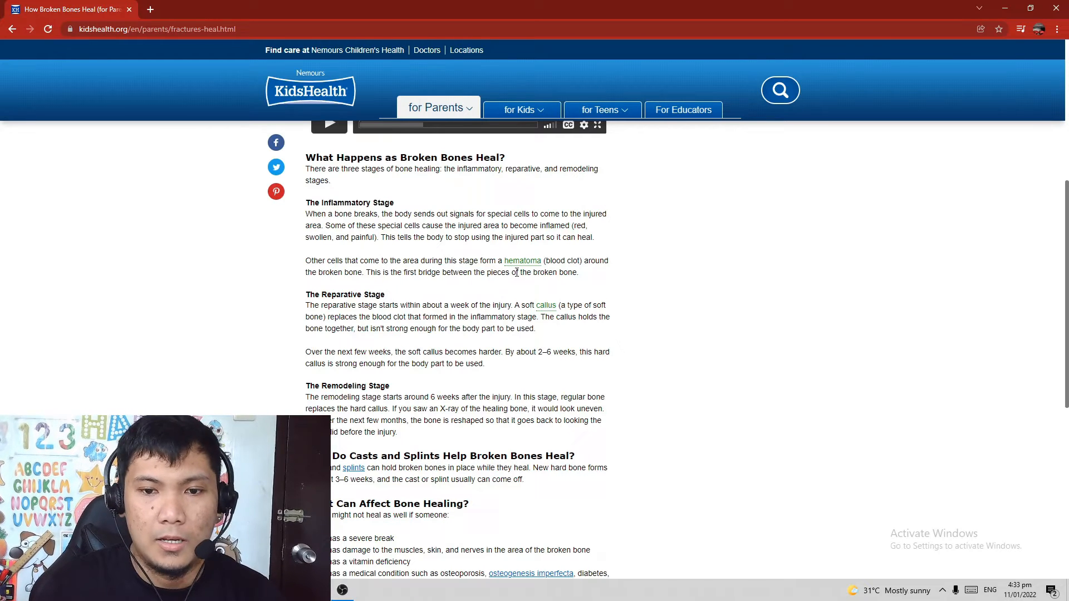
pyautogui.moveTo(590, 271)
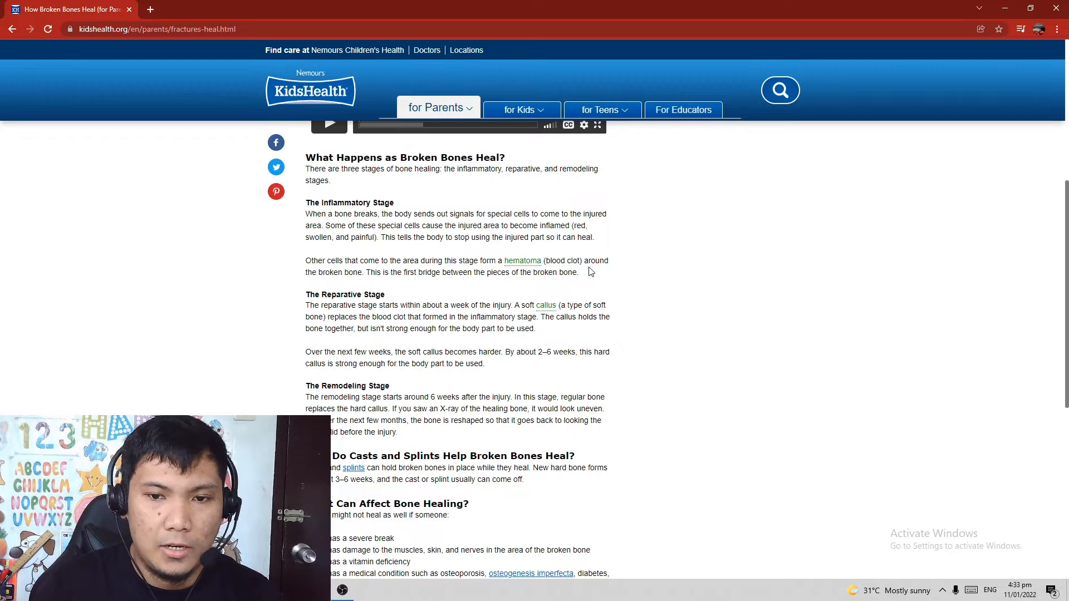
pyautogui.moveTo(429, 288)
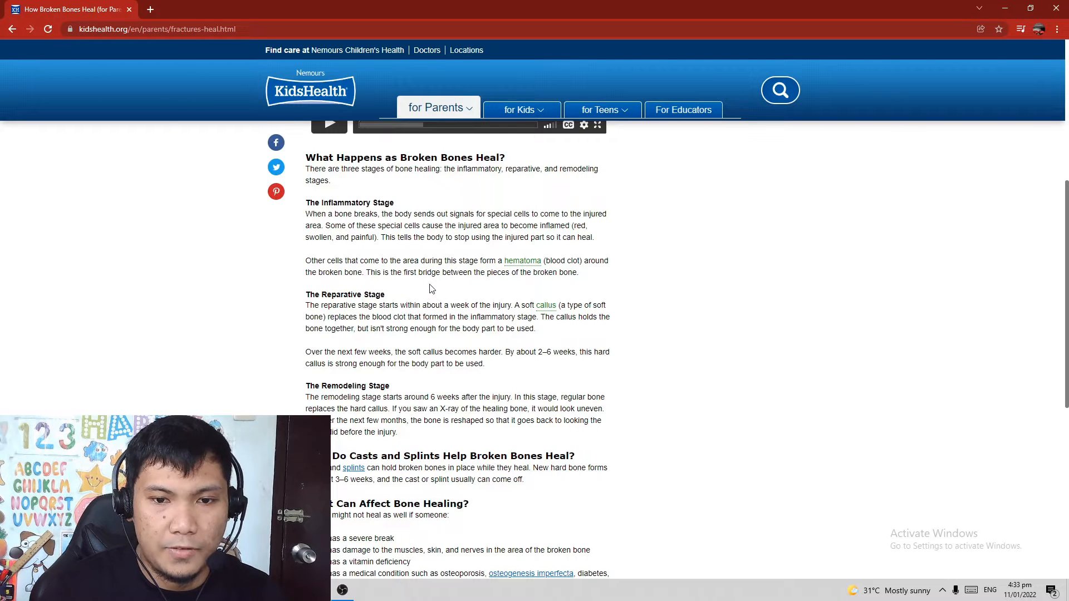
pyautogui.moveTo(546, 288)
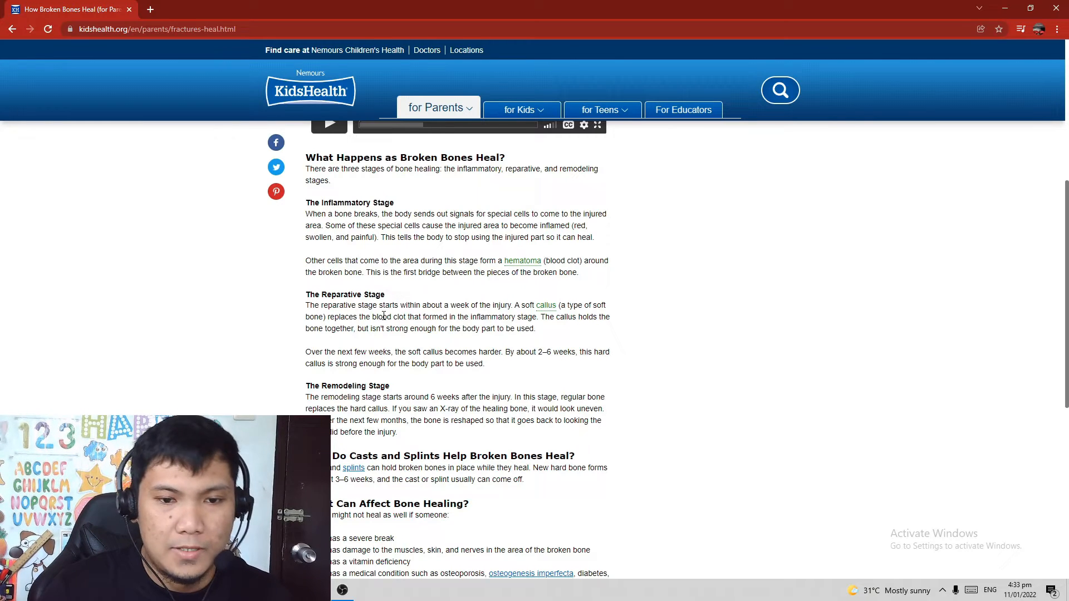
pyautogui.moveTo(477, 313)
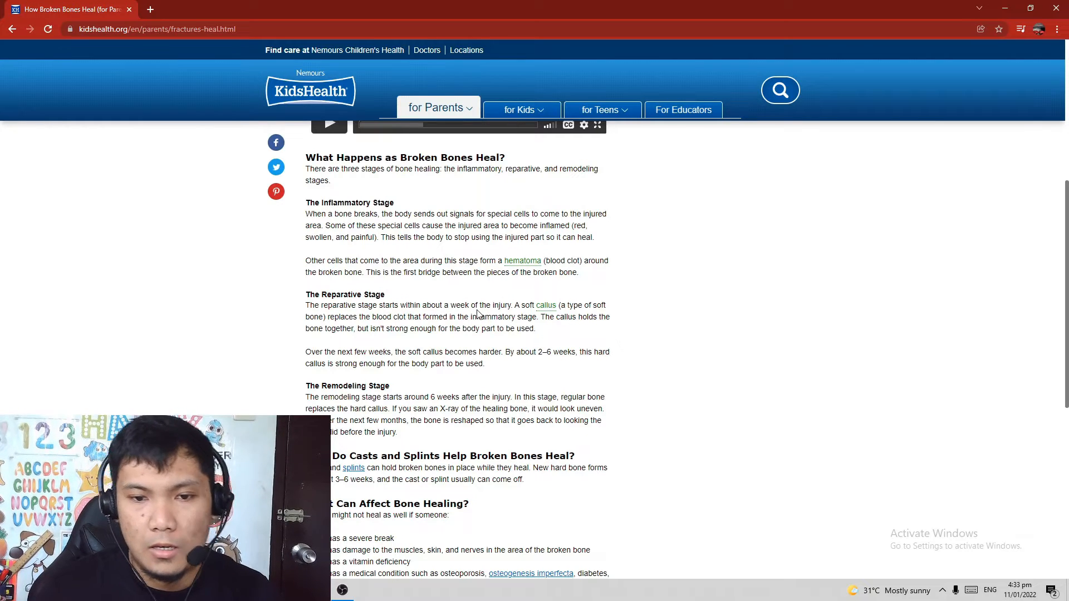
pyautogui.moveTo(563, 315)
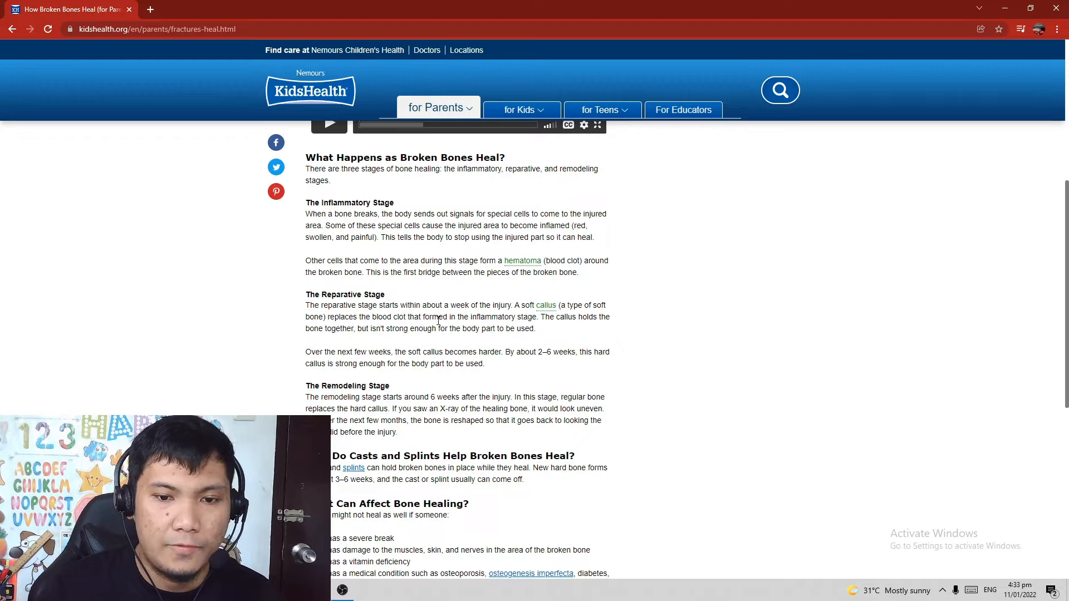
pyautogui.moveTo(559, 328)
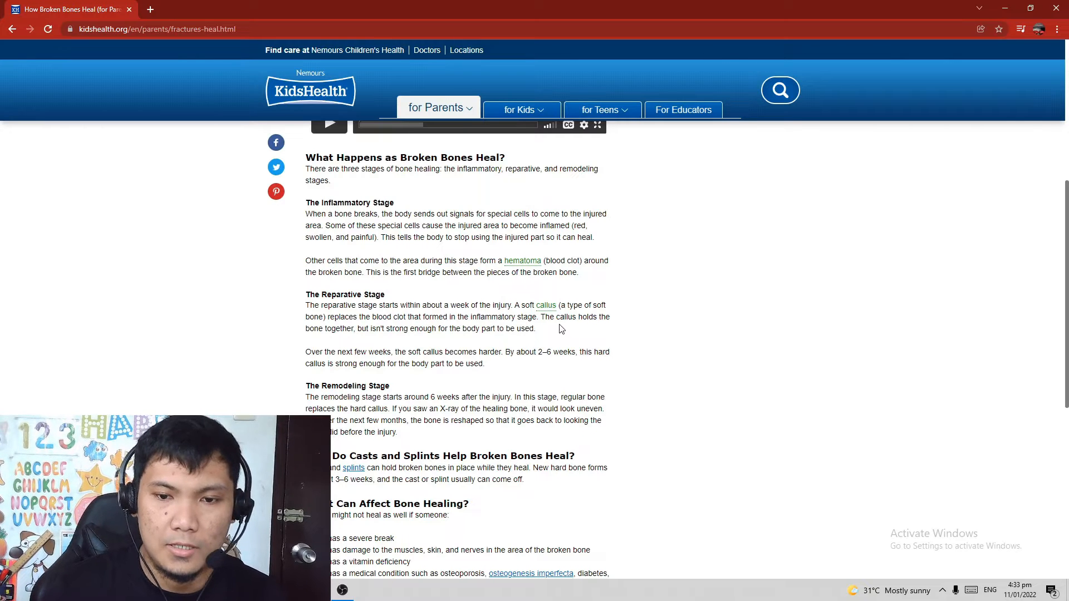
pyautogui.moveTo(574, 328)
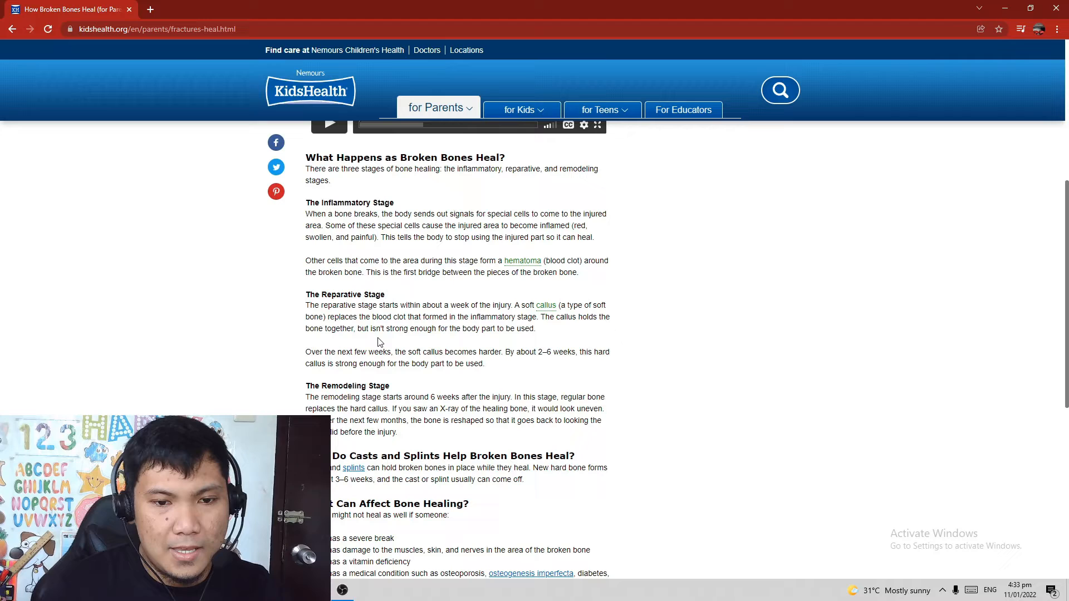
pyautogui.moveTo(383, 349)
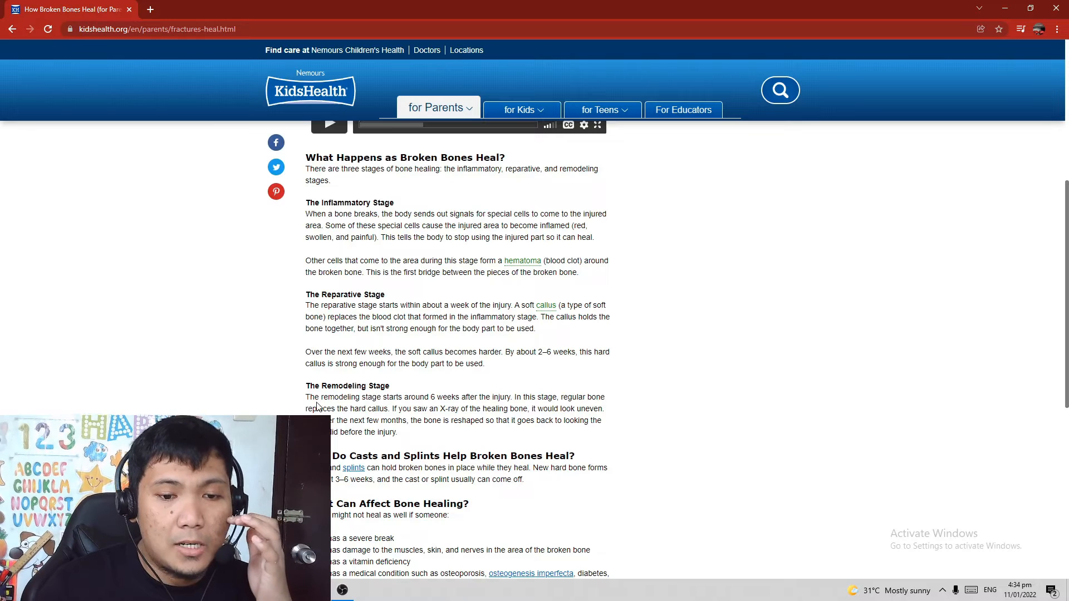
pyautogui.scroll(-3)
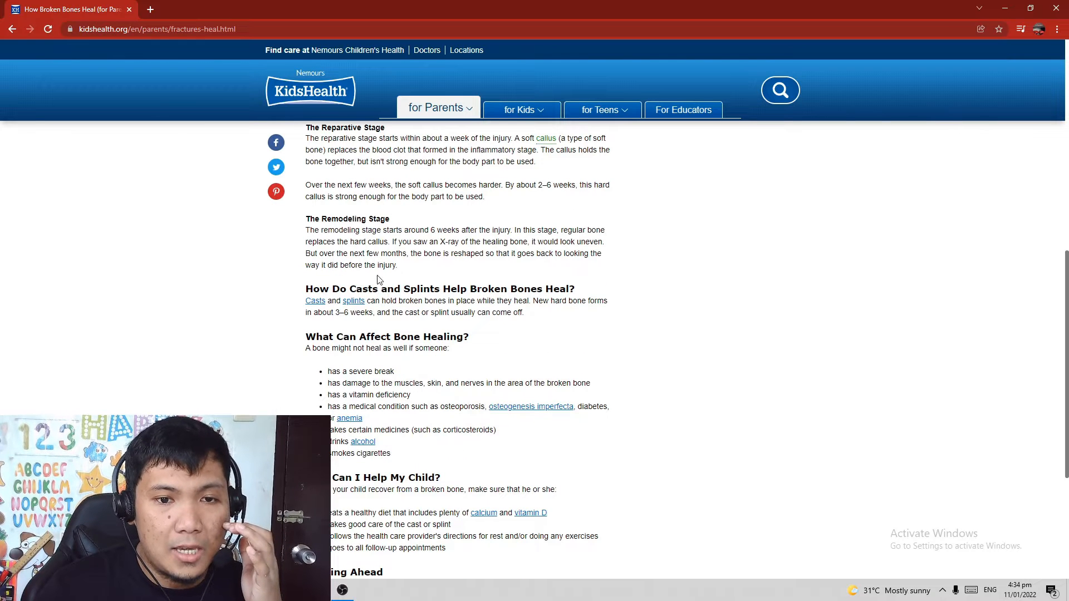
pyautogui.moveTo(483, 240)
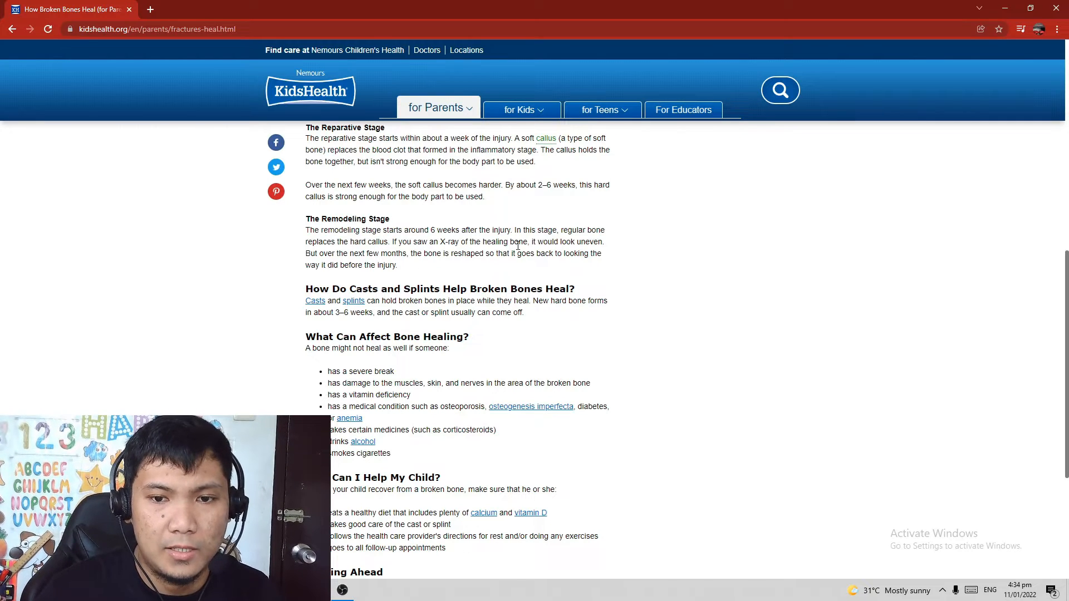
pyautogui.moveTo(568, 251)
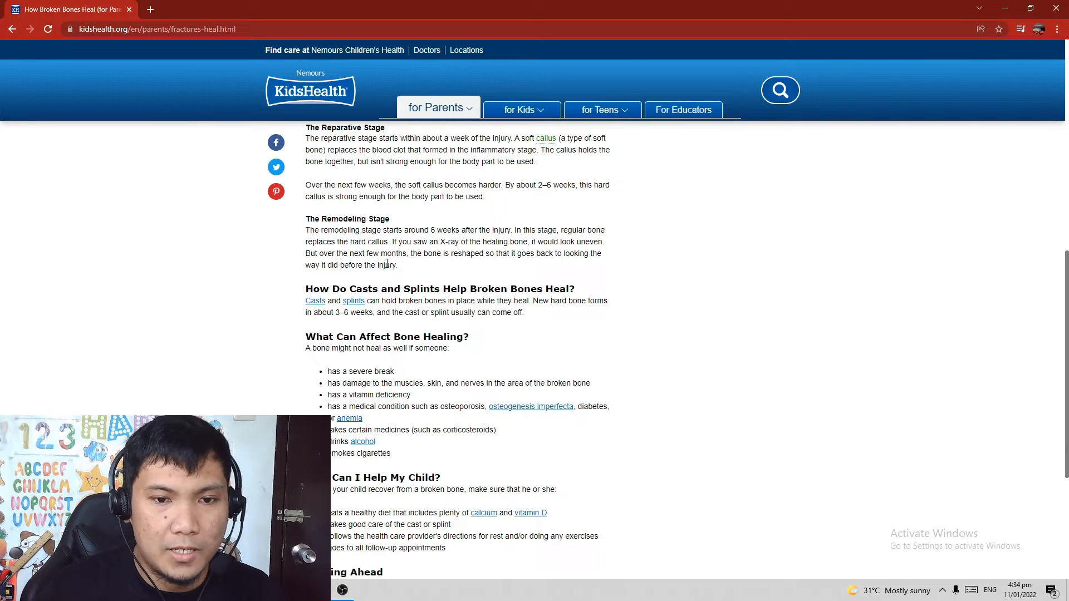
pyautogui.moveTo(480, 265)
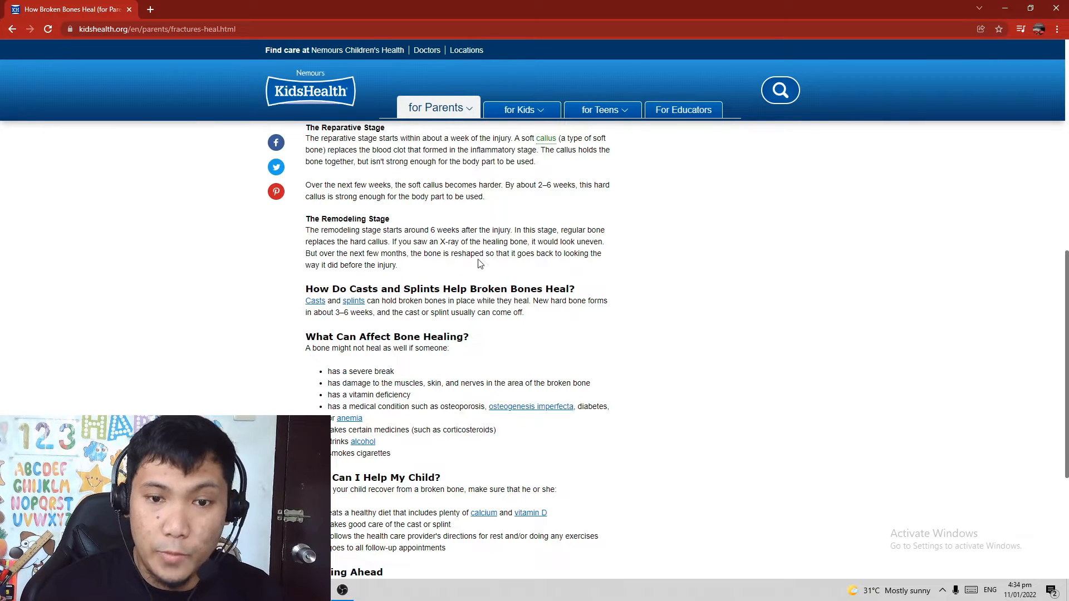
pyautogui.moveTo(561, 264)
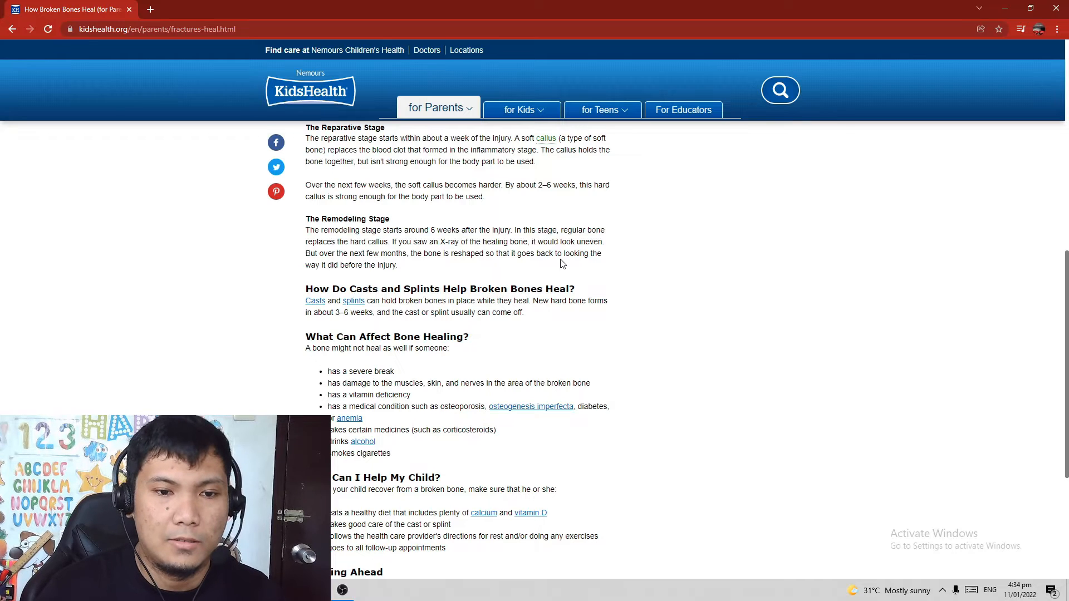
pyautogui.moveTo(372, 279)
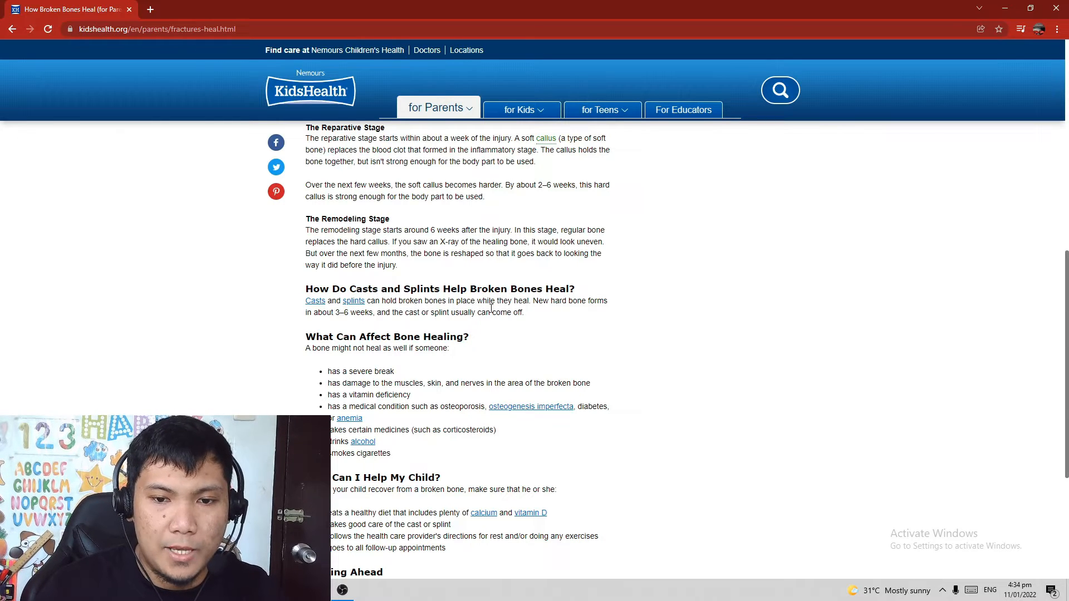
pyautogui.moveTo(523, 318)
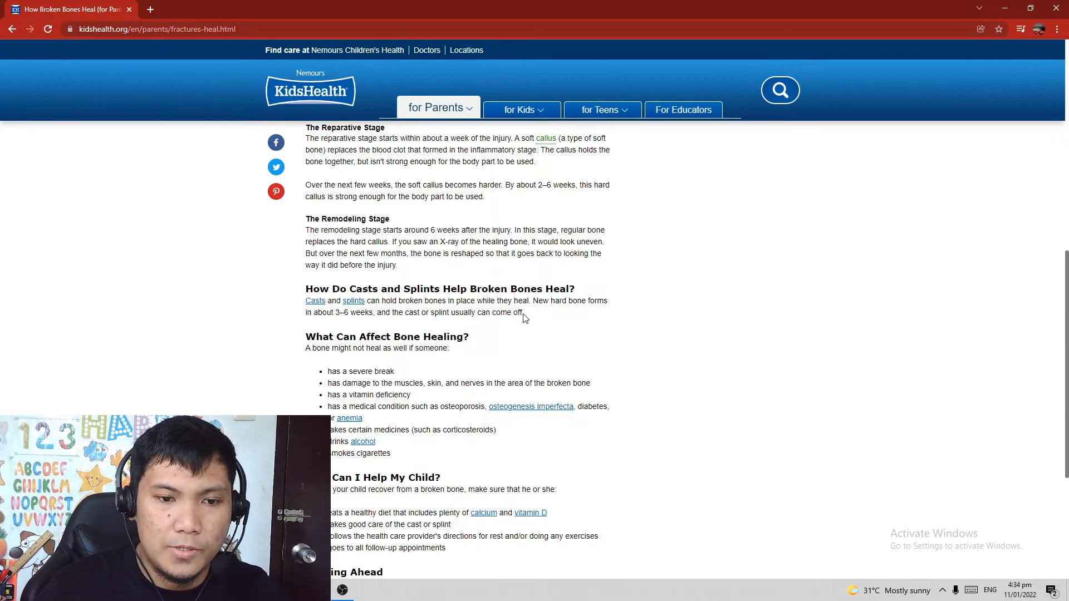
pyautogui.moveTo(398, 325)
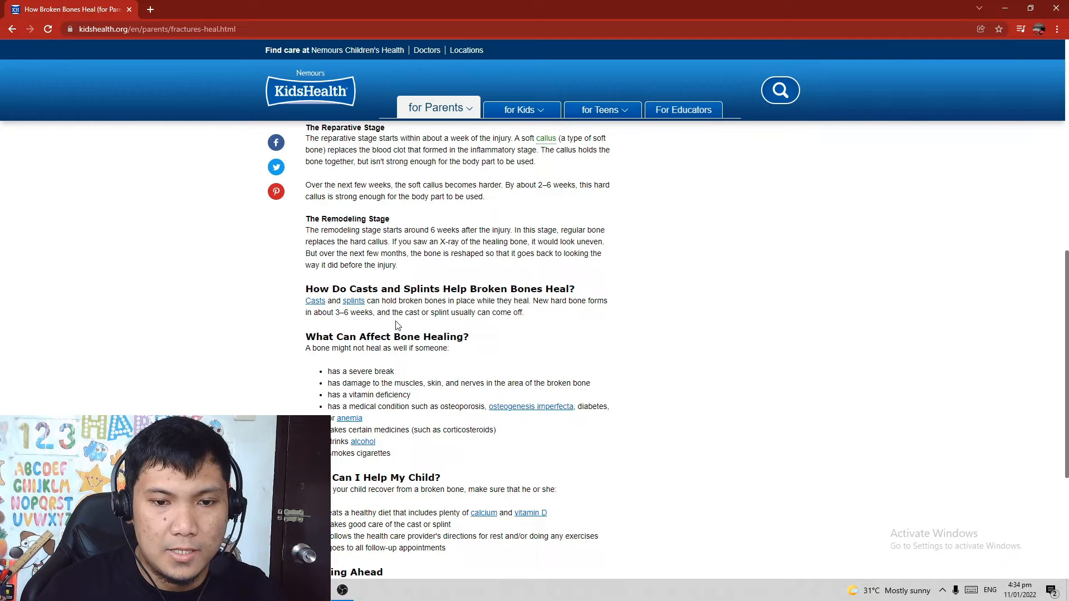
pyautogui.moveTo(525, 331)
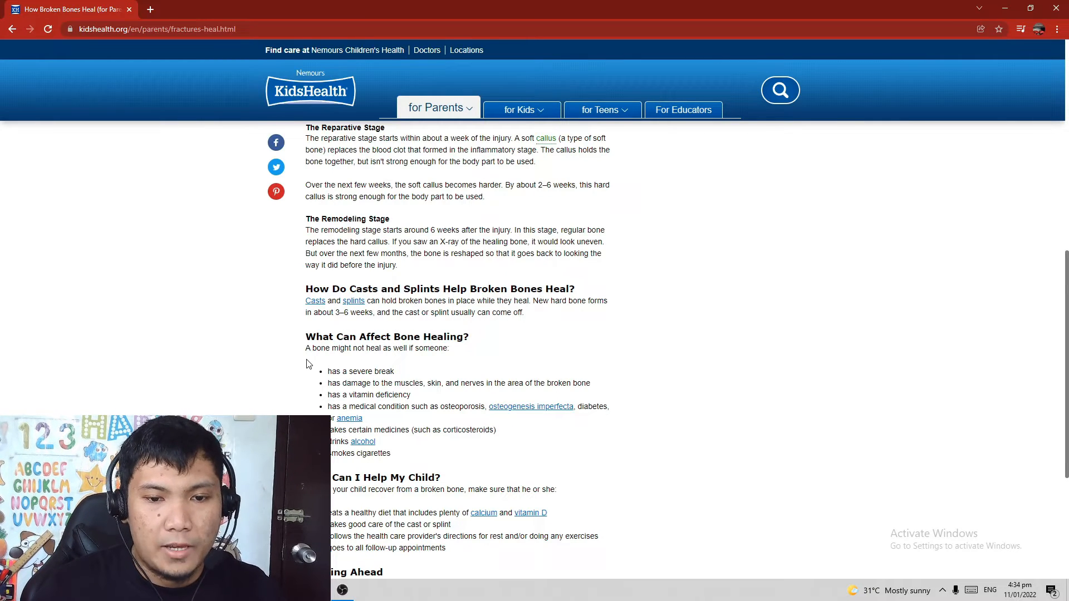
pyautogui.moveTo(268, 364)
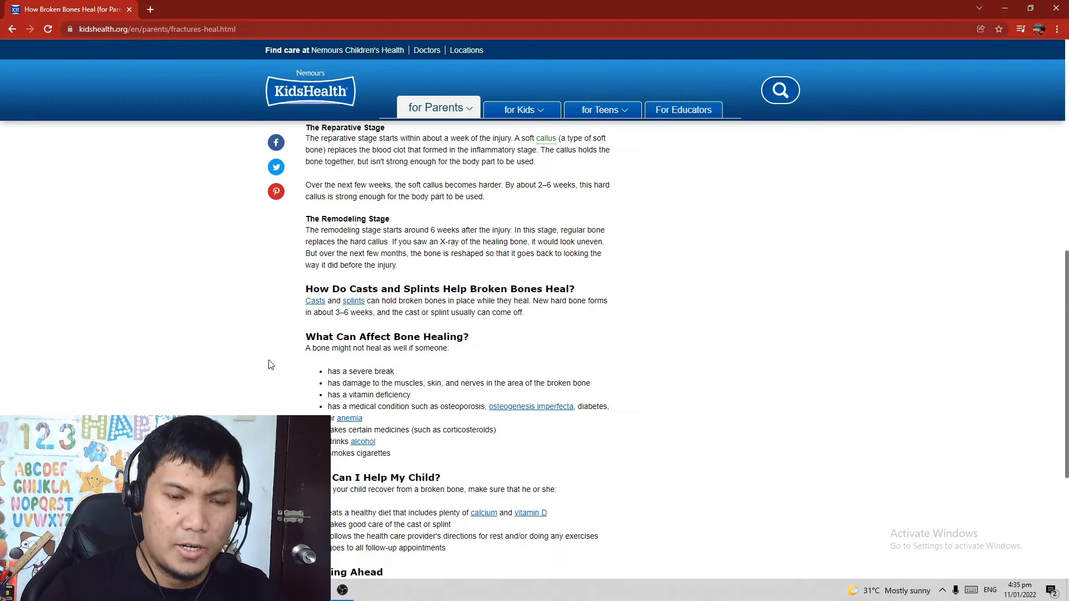
pyautogui.moveTo(285, 352)
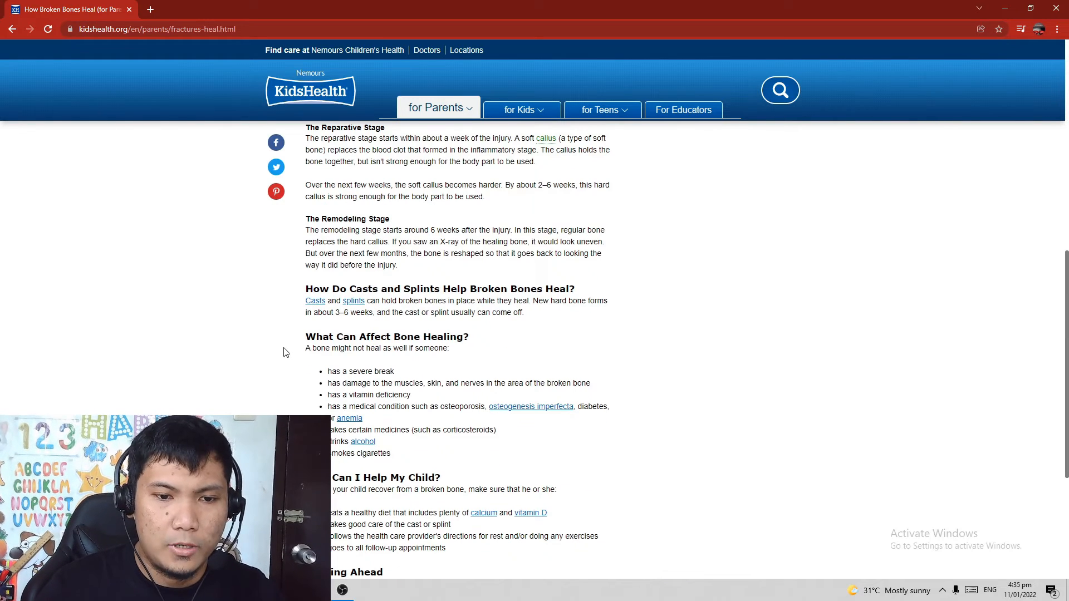
# - Read the 'What Can Affect Bone Healing?' list, selecting lines while reading, then clear the highlight
pyautogui.scroll(-3)
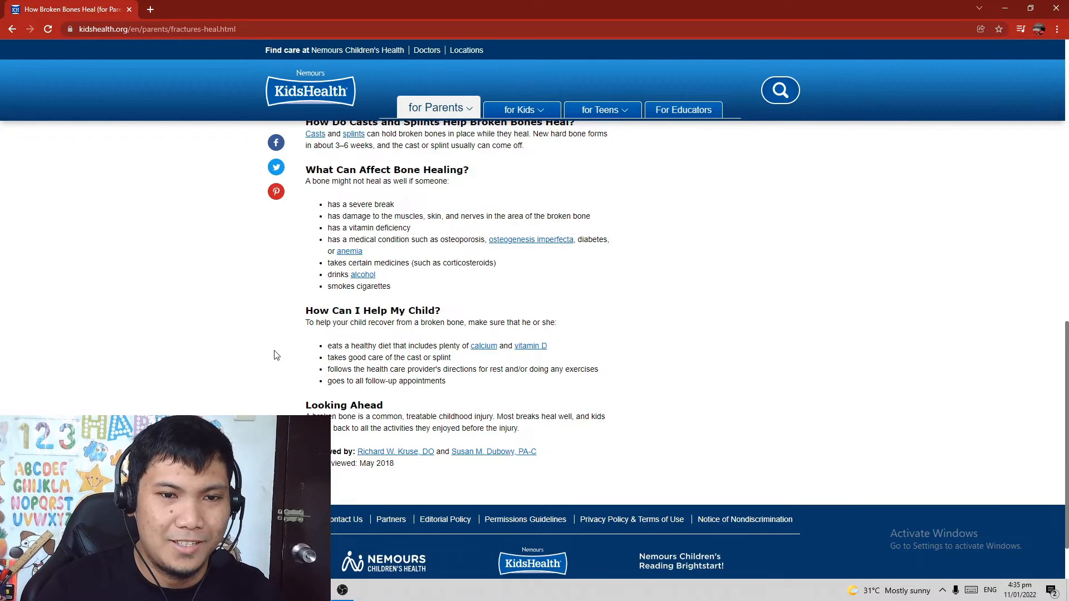
pyautogui.moveTo(295, 267)
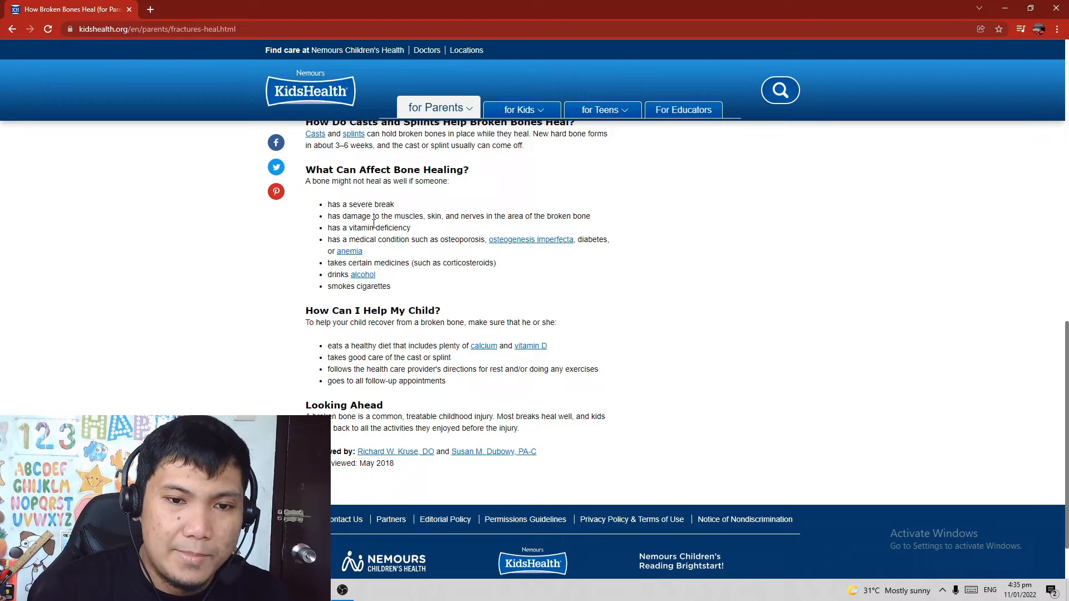
pyautogui.moveTo(452, 227)
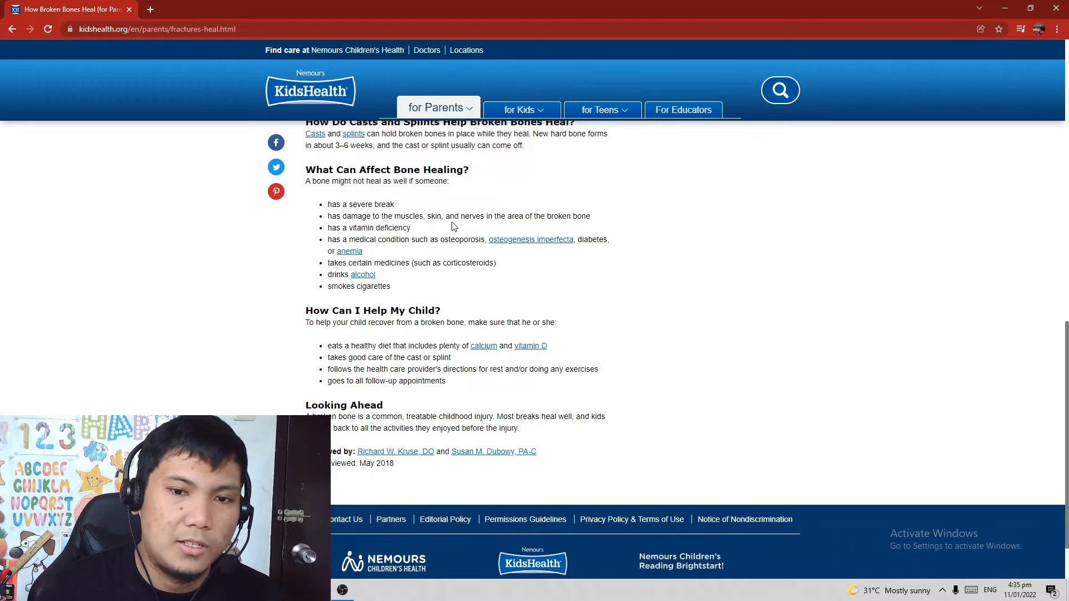
pyautogui.moveTo(370, 216)
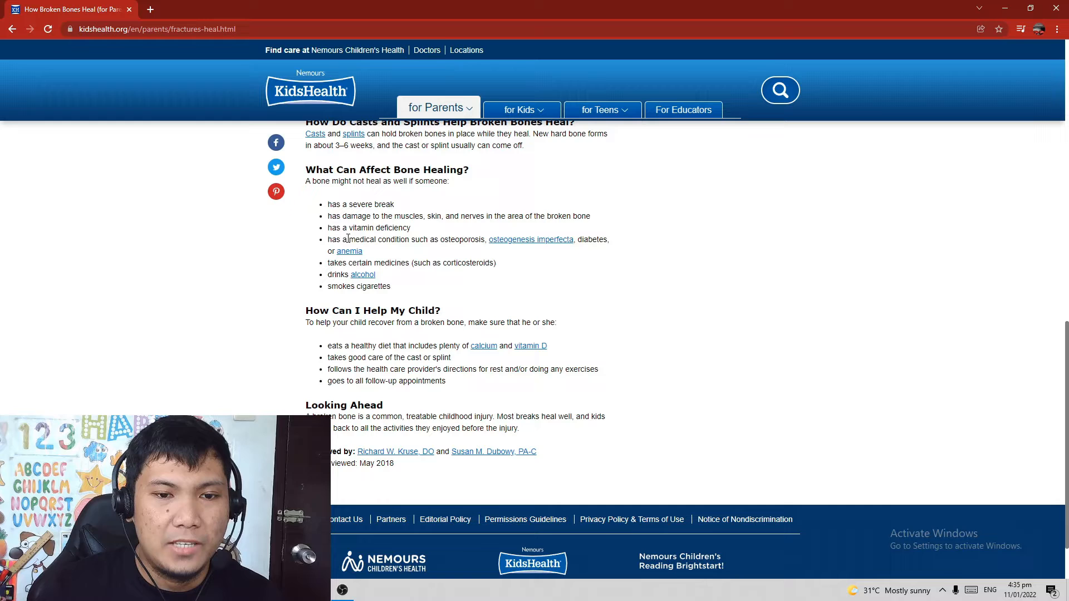
pyautogui.moveTo(374, 235)
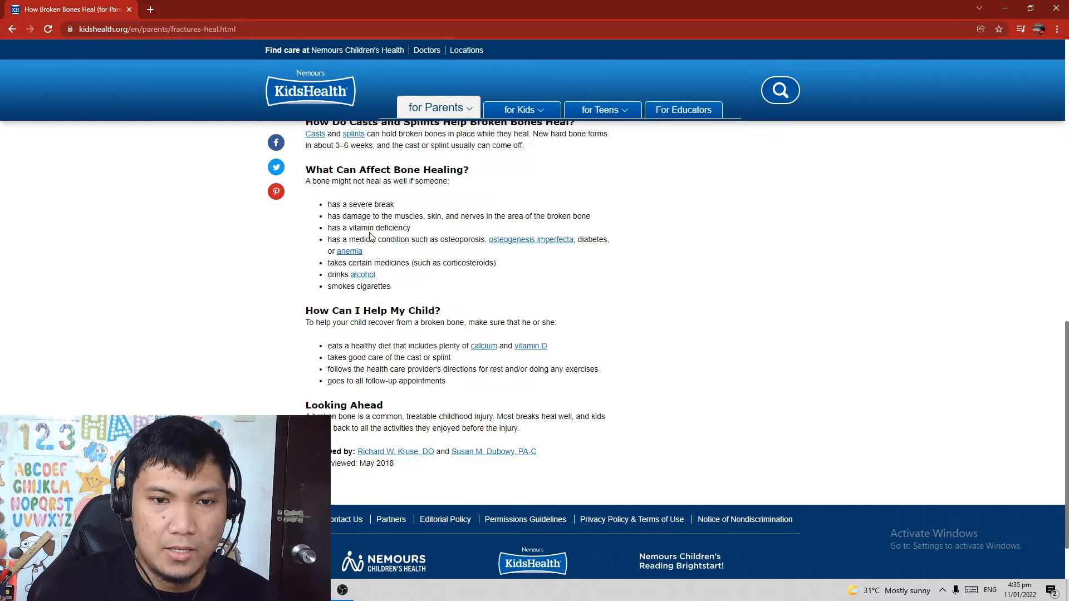
pyautogui.moveTo(409, 228)
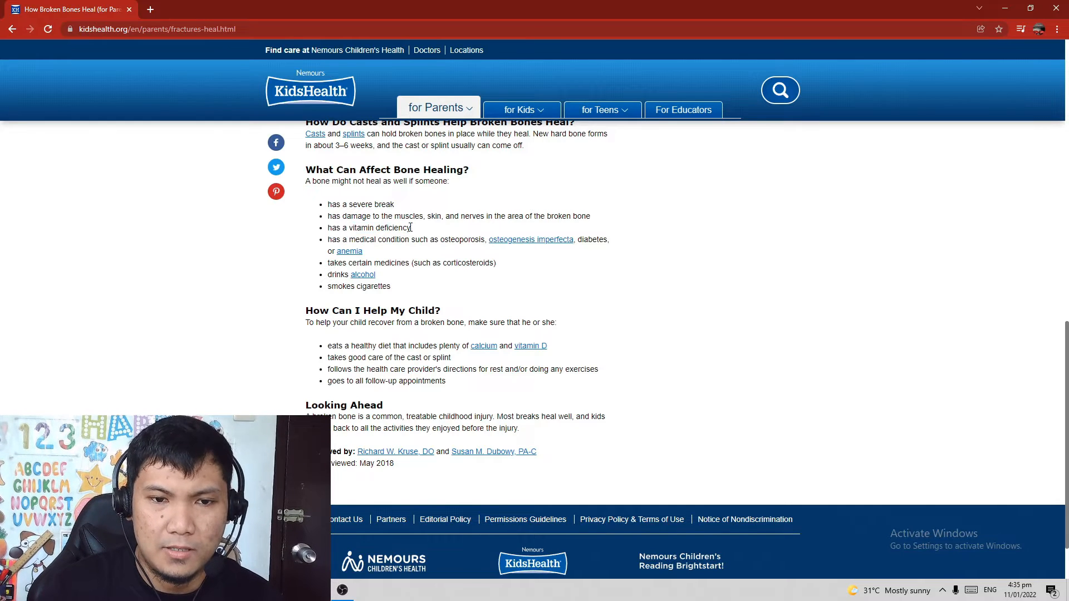
pyautogui.moveTo(394, 243)
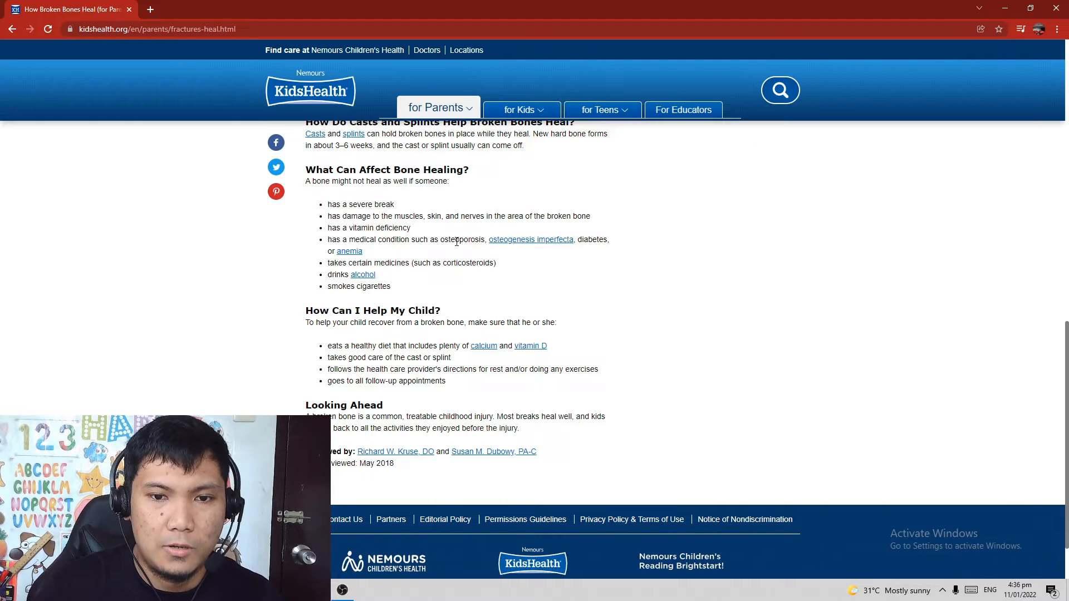
pyautogui.moveTo(531, 240)
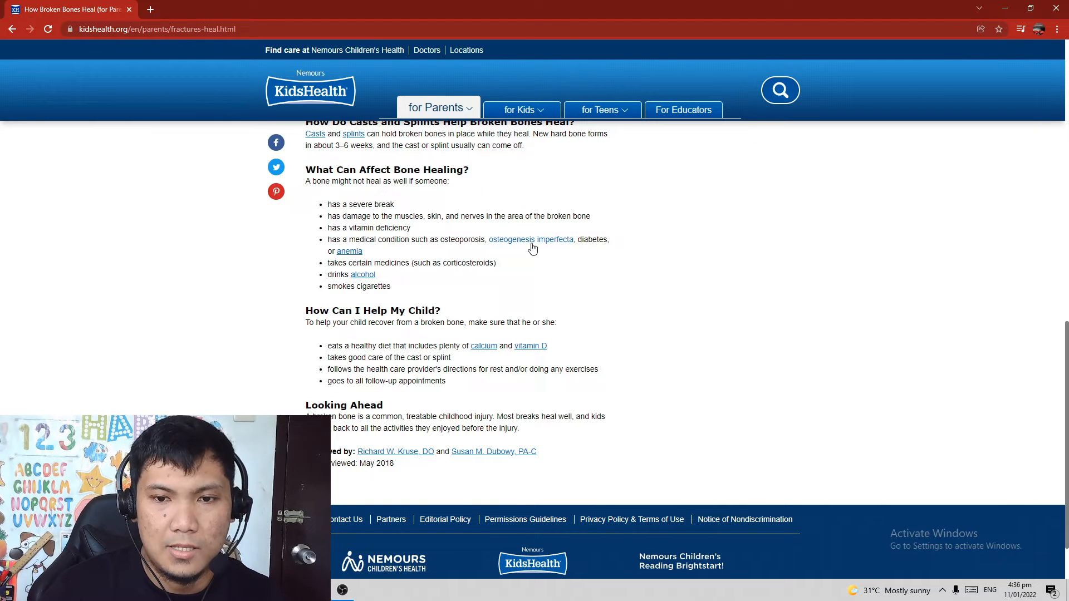
pyautogui.moveTo(407, 258)
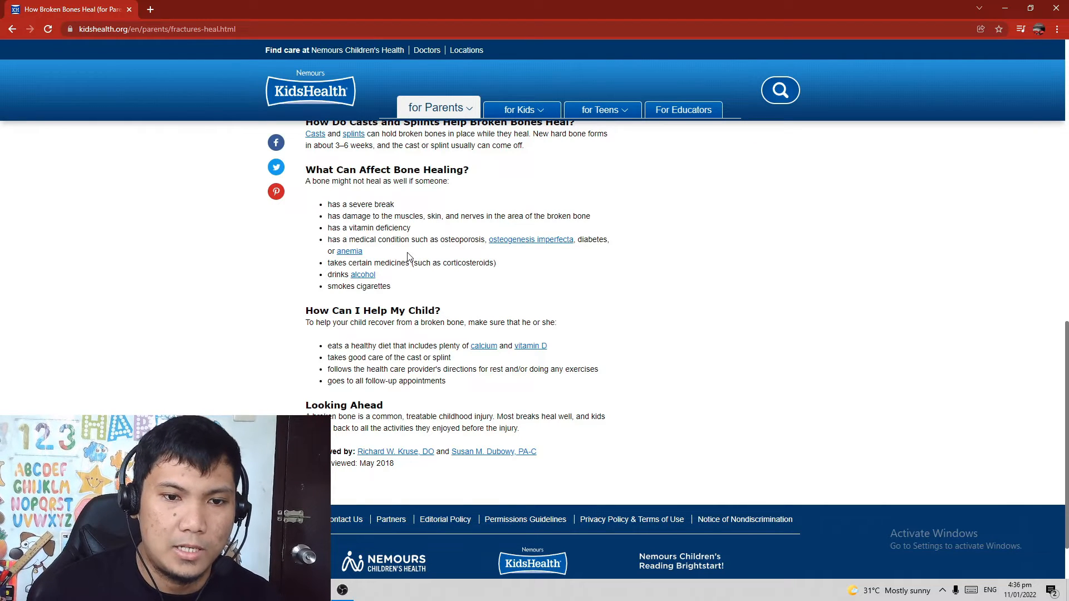
pyautogui.moveTo(461, 260)
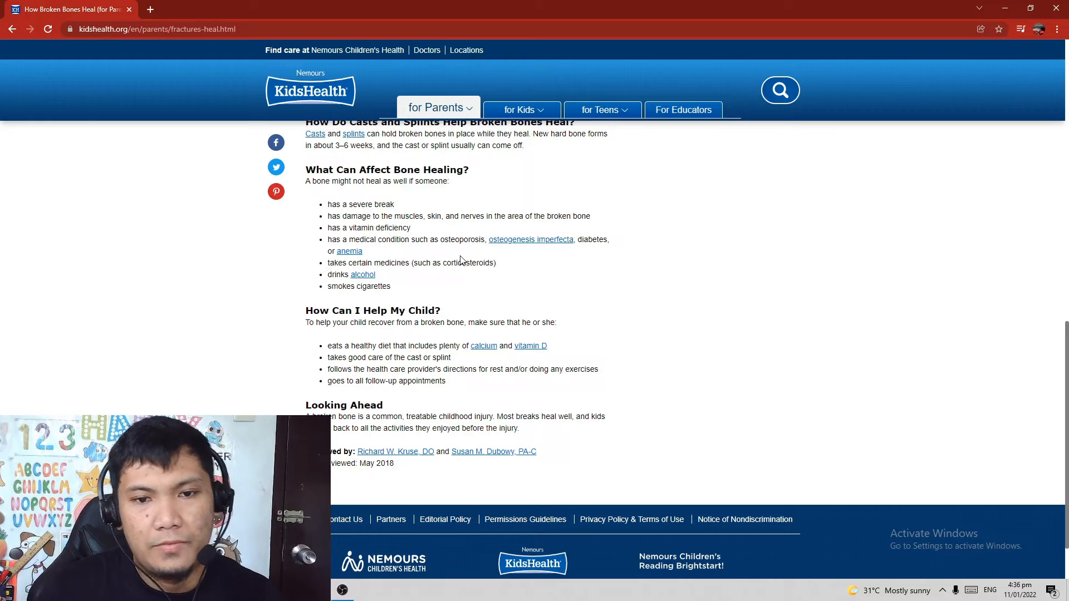
pyautogui.moveTo(473, 253)
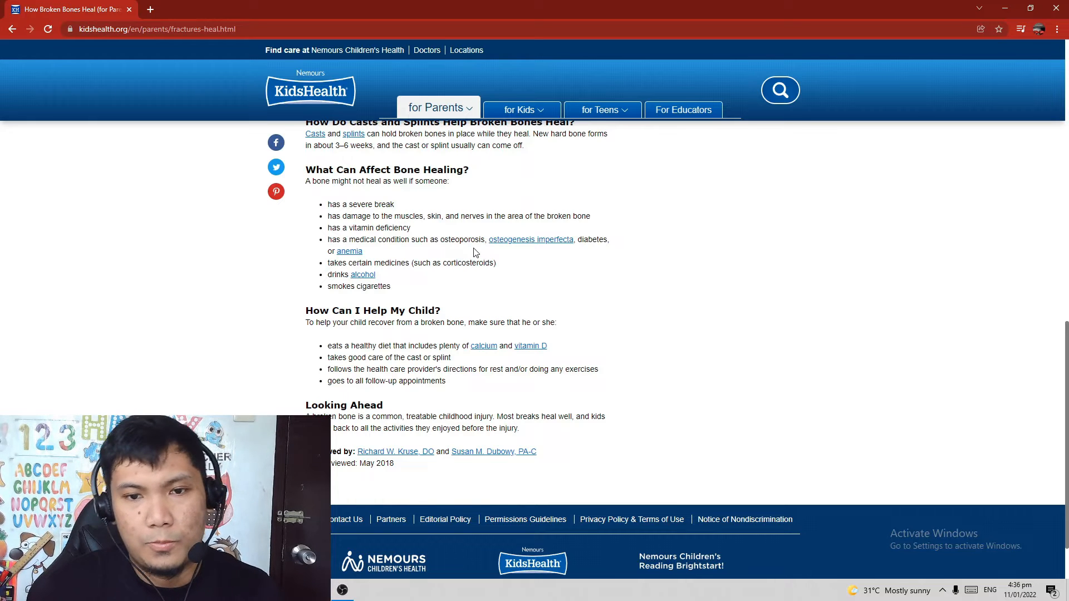
pyautogui.doubleClick(461, 240)
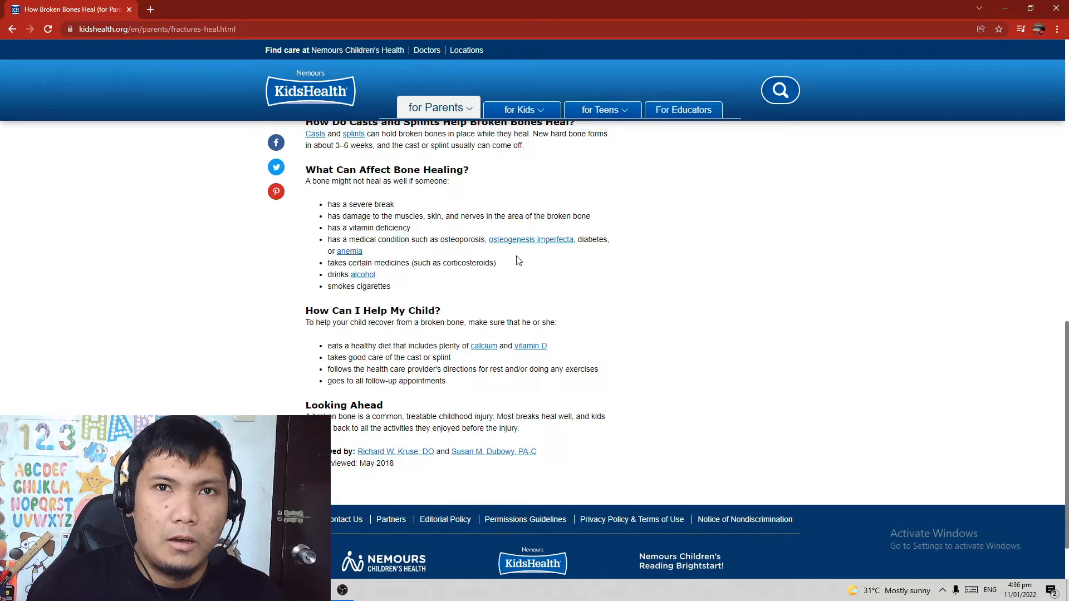
pyautogui.moveTo(513, 264)
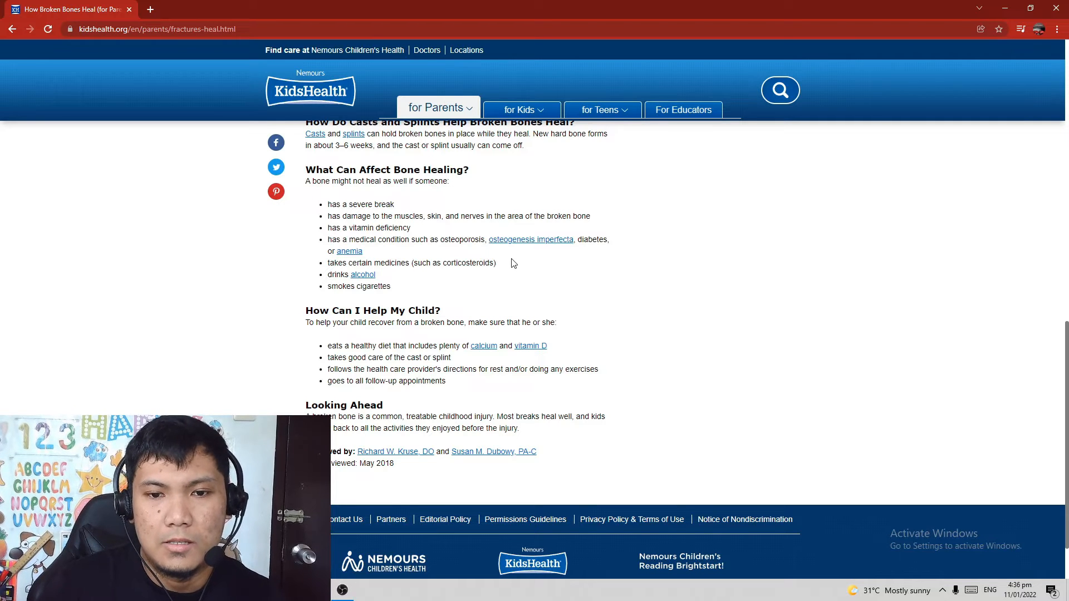
pyautogui.moveTo(531, 255)
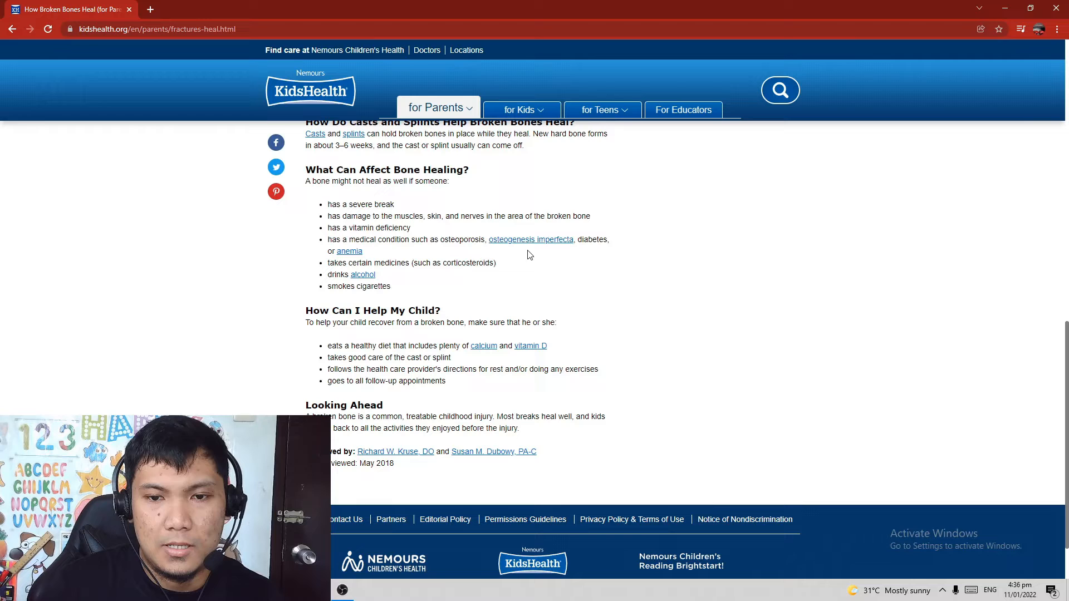
pyautogui.moveTo(596, 253)
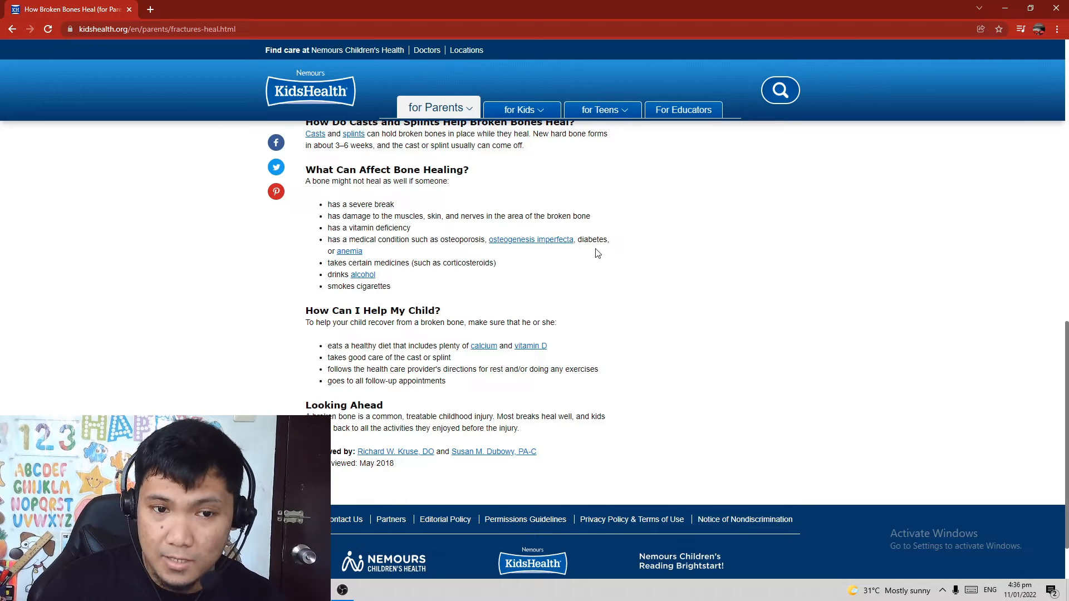
pyautogui.moveTo(576, 258)
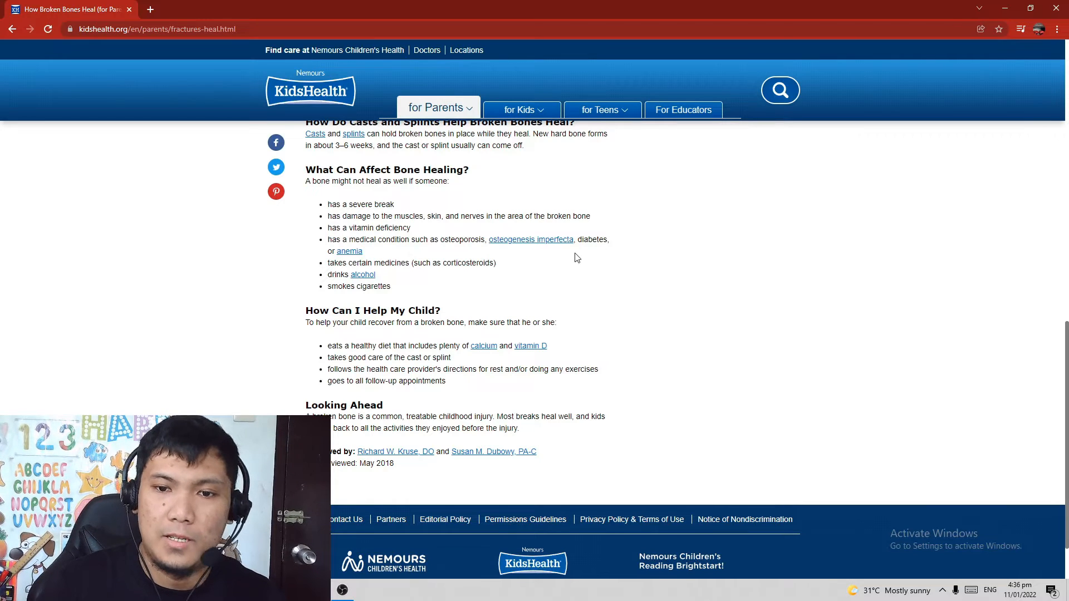
pyautogui.moveTo(442, 260)
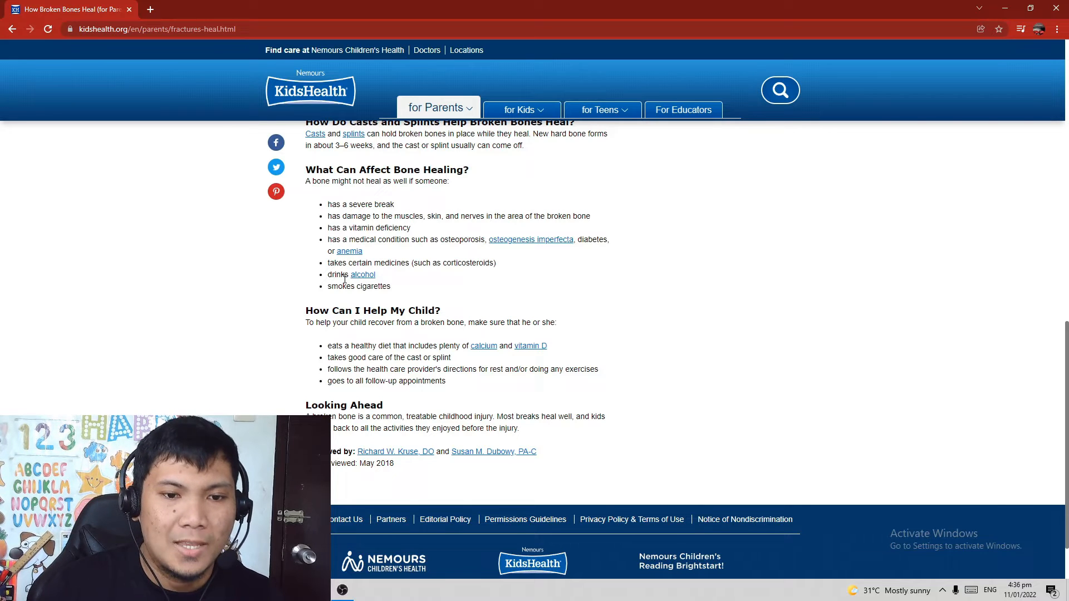
pyautogui.moveTo(398, 274)
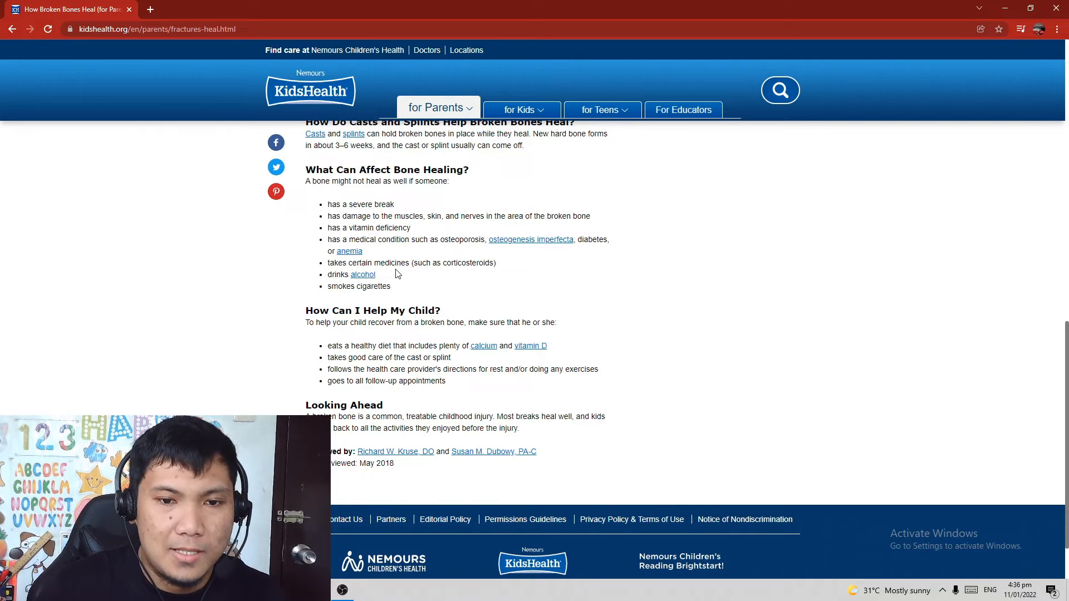
pyautogui.moveTo(464, 274)
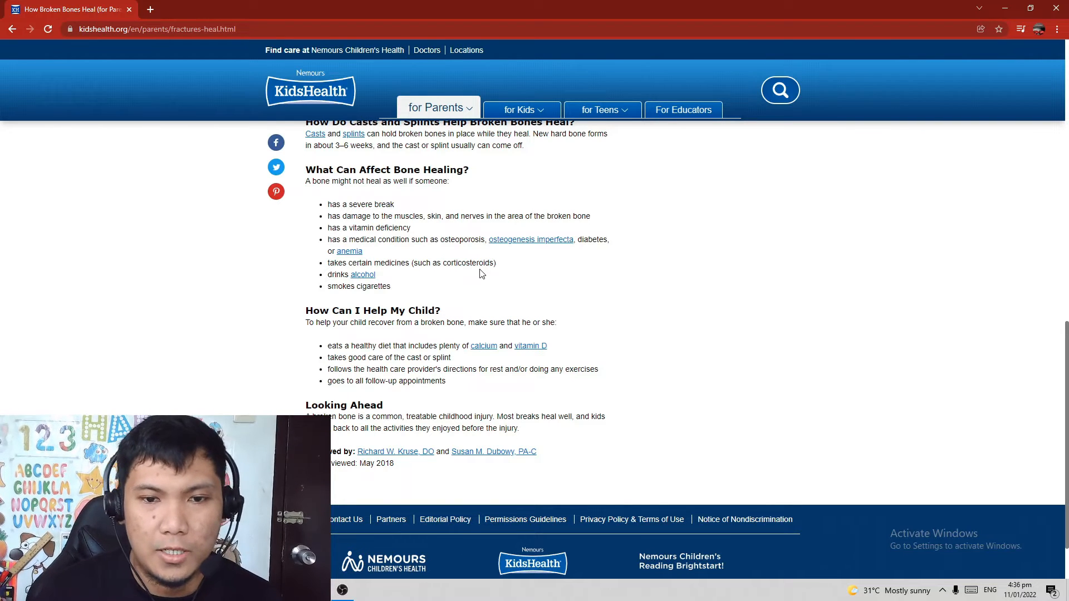
pyautogui.moveTo(481, 268)
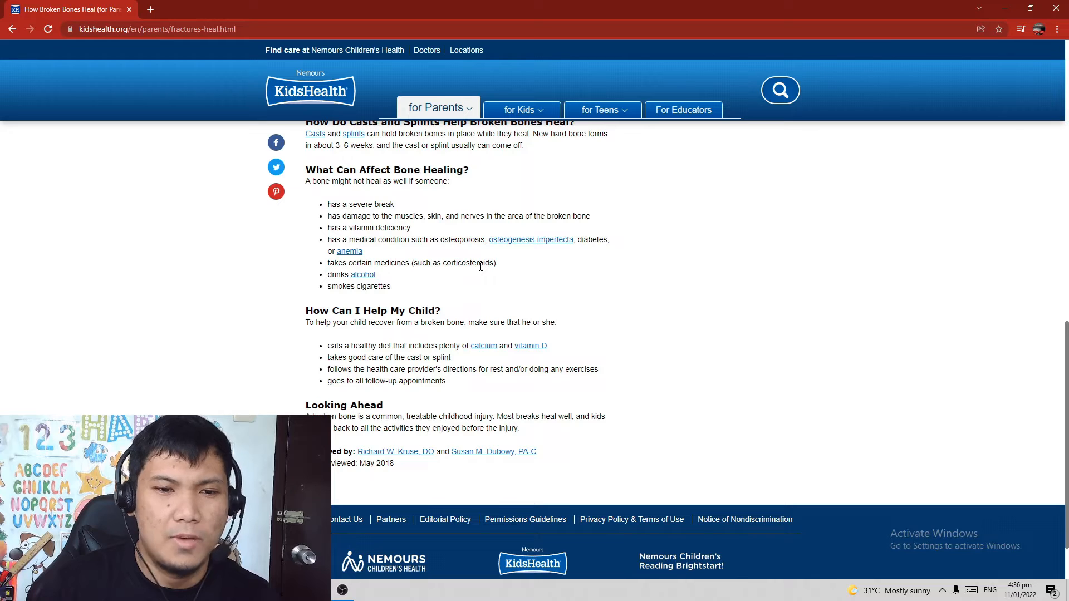
pyautogui.moveTo(482, 272)
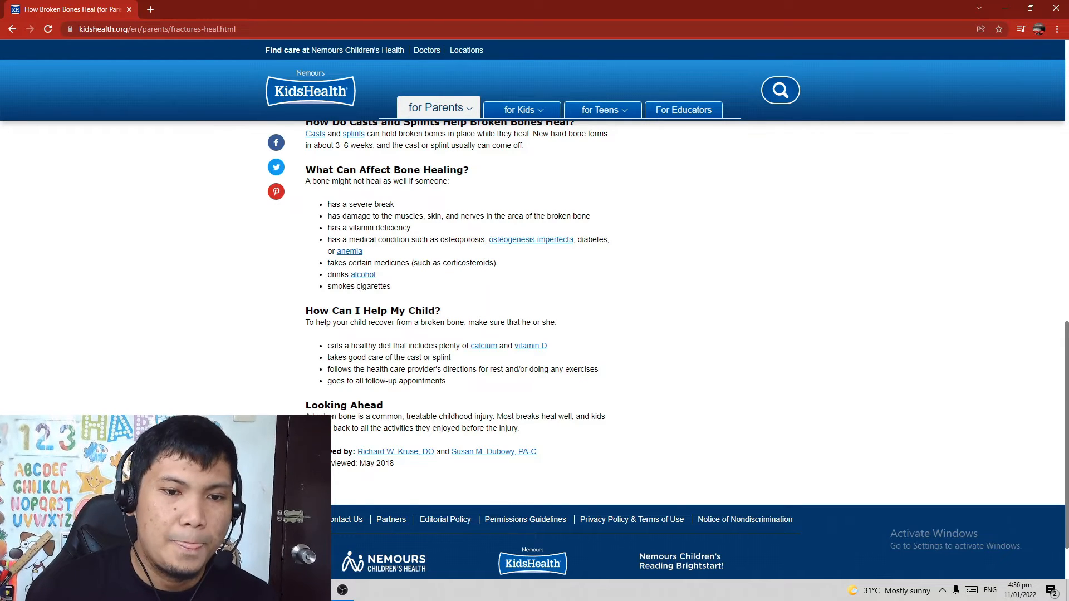
pyautogui.moveTo(438, 298)
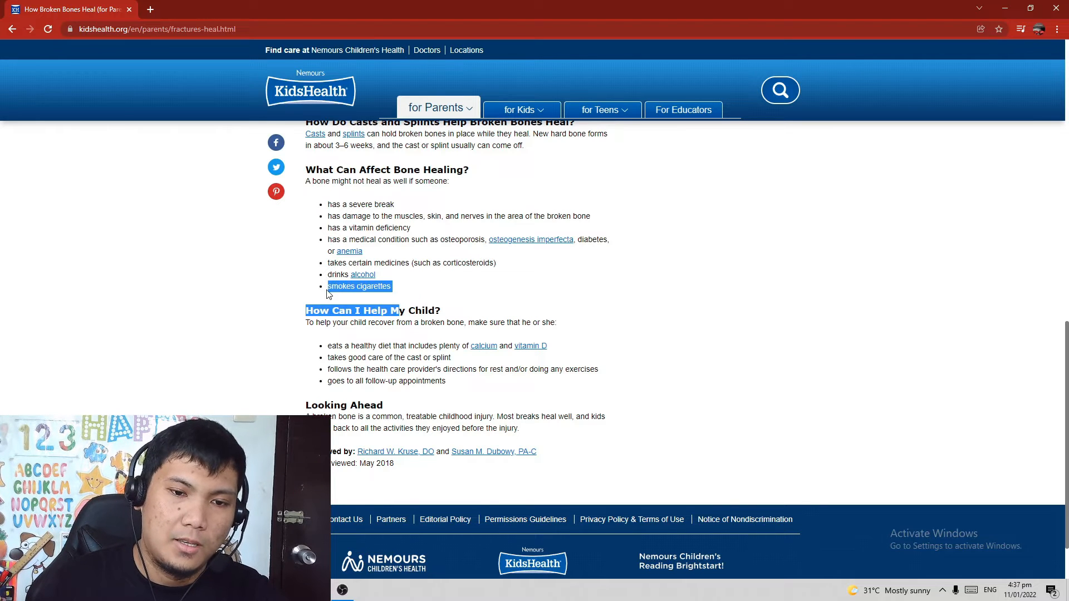
pyautogui.click(409, 297)
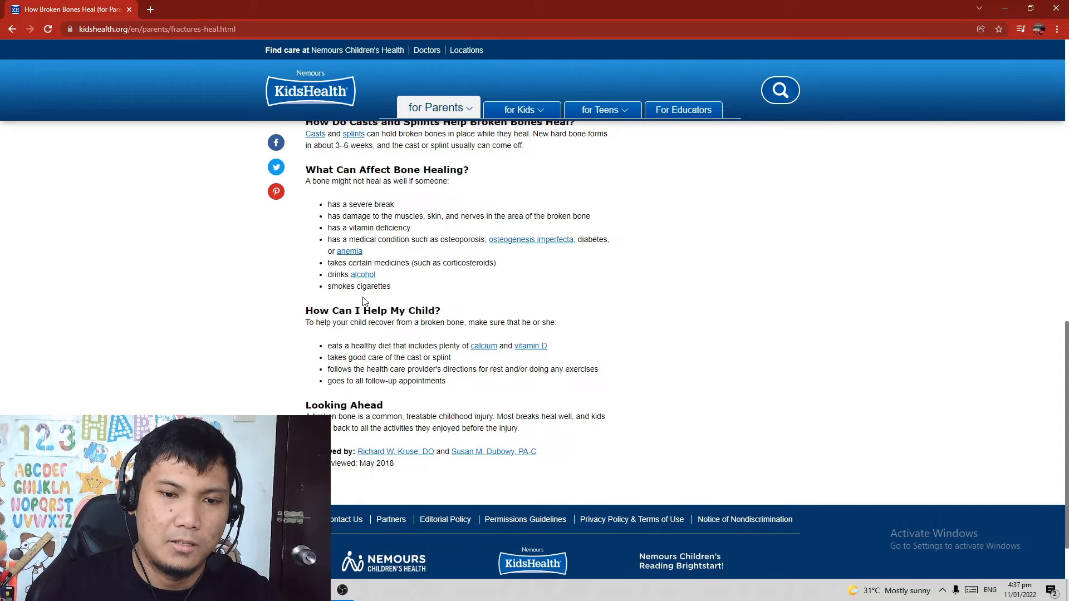
pyautogui.moveTo(353, 295)
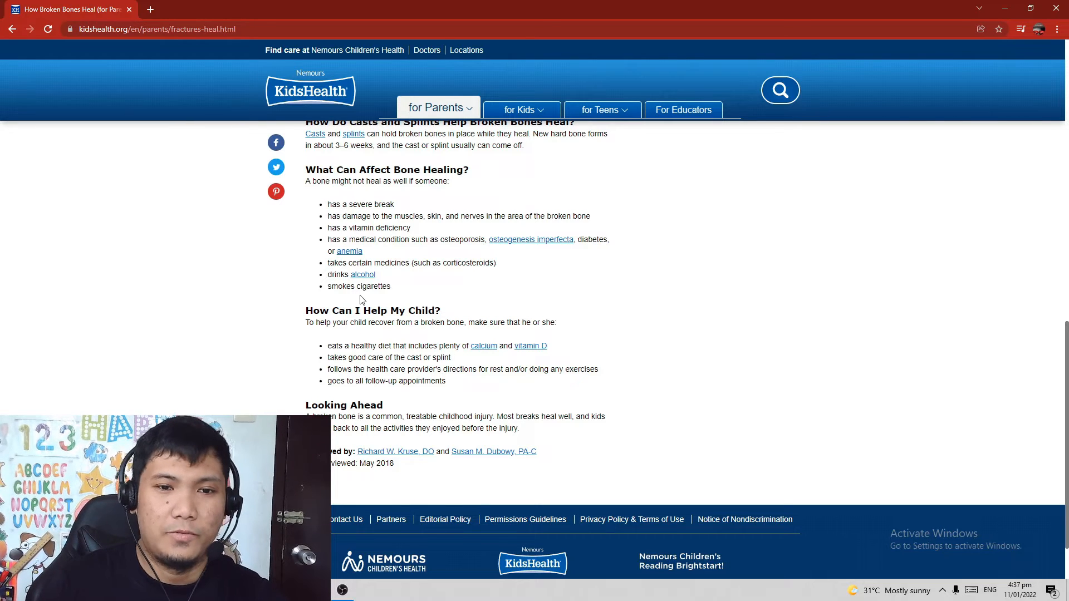
pyautogui.moveTo(343, 227)
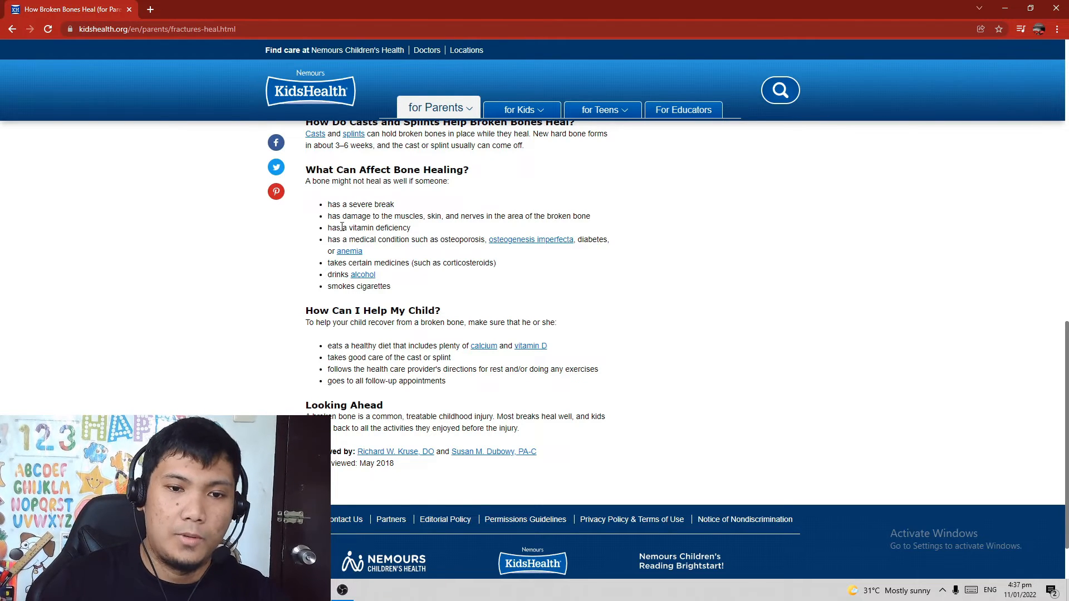
pyautogui.moveTo(328, 203); pyautogui.dragTo(373, 280)
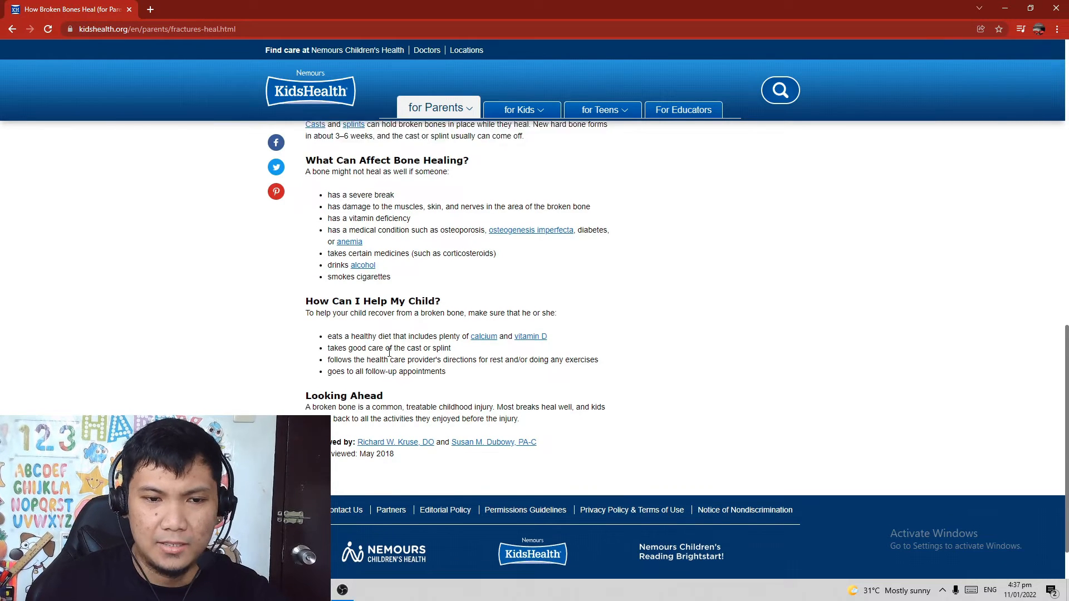
# - Read to the article's end, highlighting and clearing the follow-up care tips in 'How Can I Help My Child?'
pyautogui.scroll(-3)
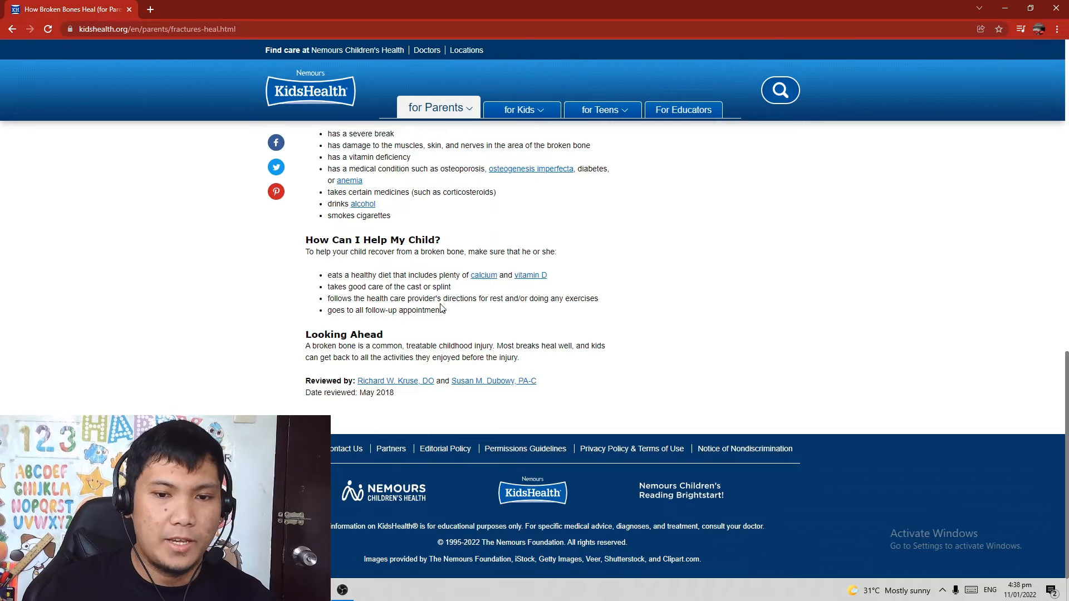
pyautogui.moveTo(562, 308)
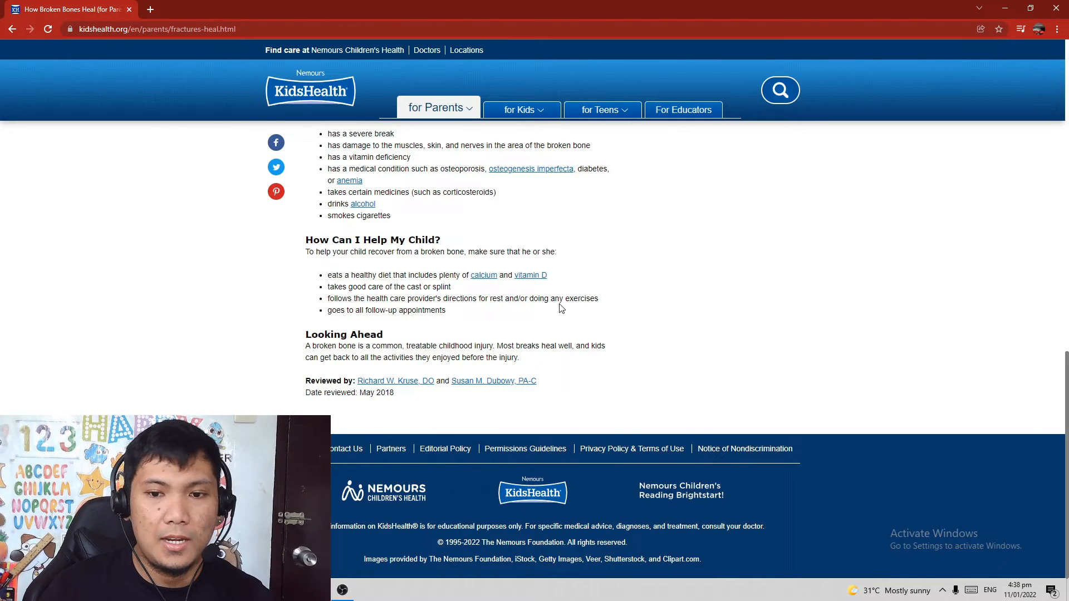
pyautogui.moveTo(546, 330)
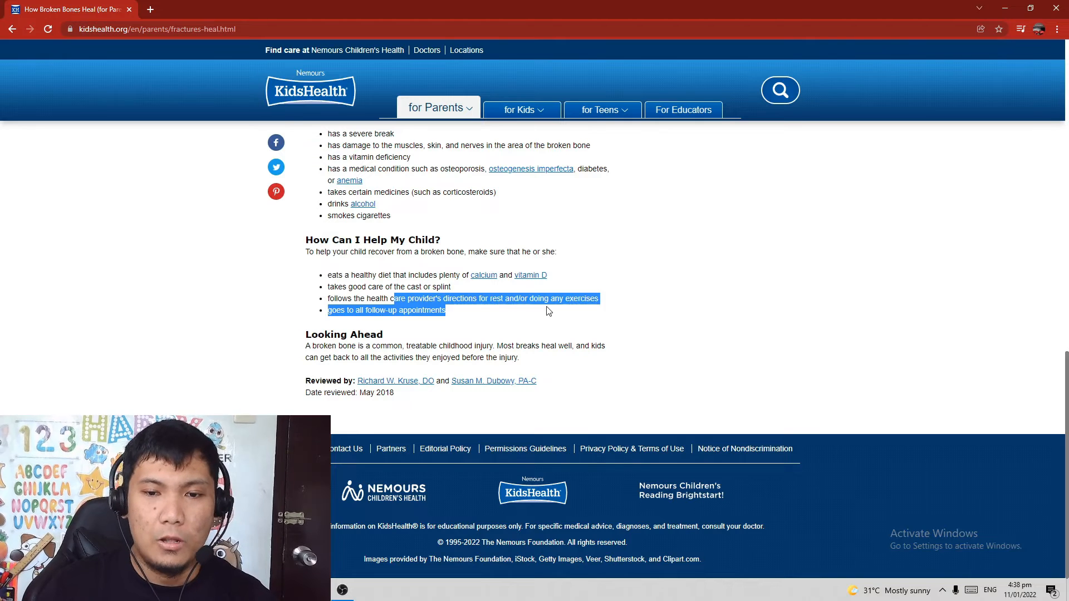
pyautogui.click(549, 297)
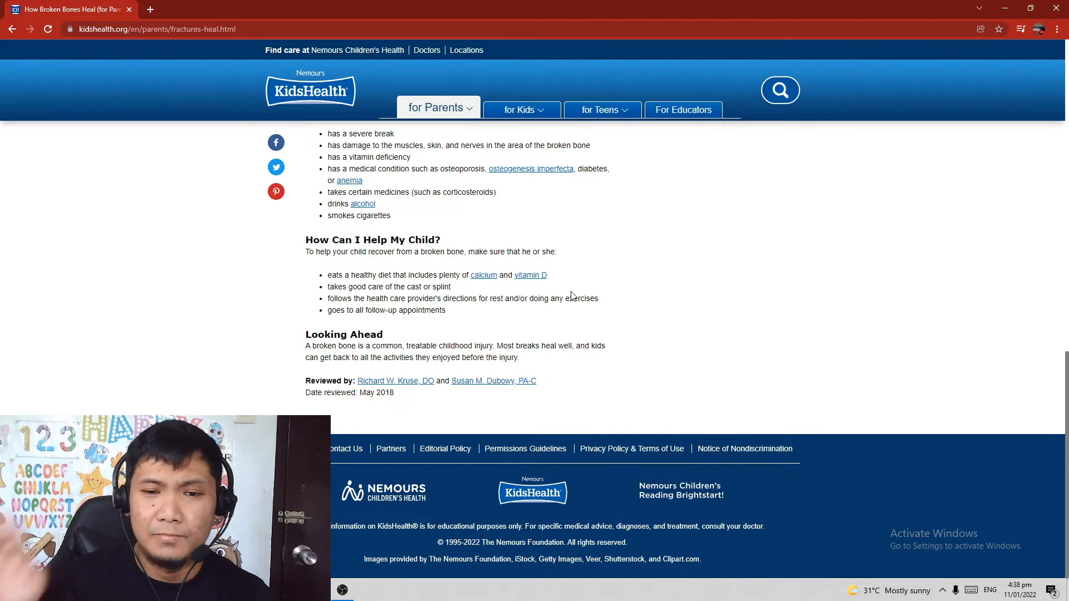
pyautogui.doubleClick(446, 298)
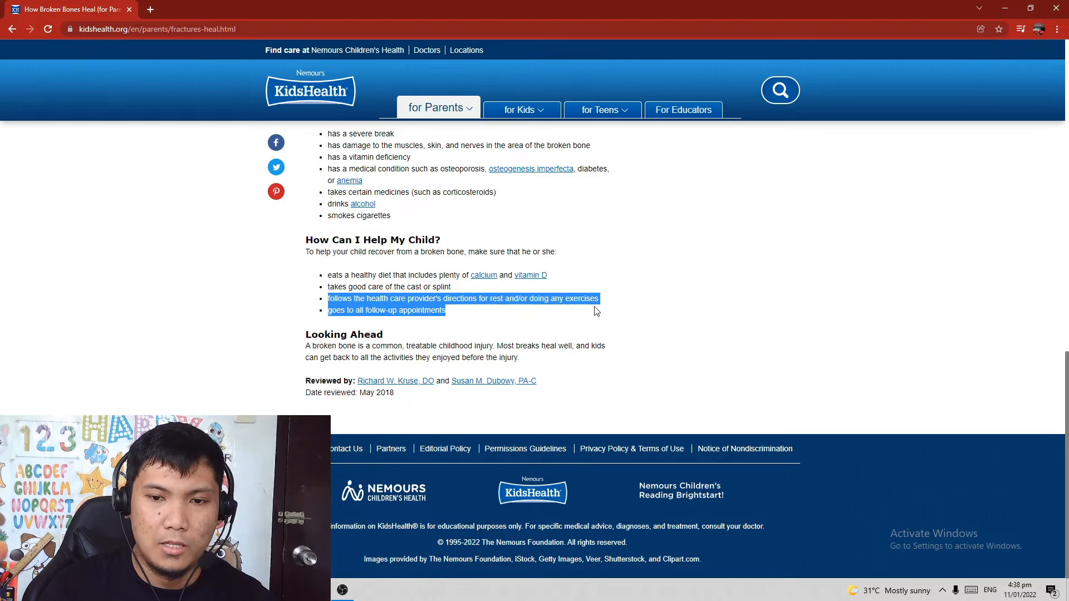
pyautogui.click(347, 326)
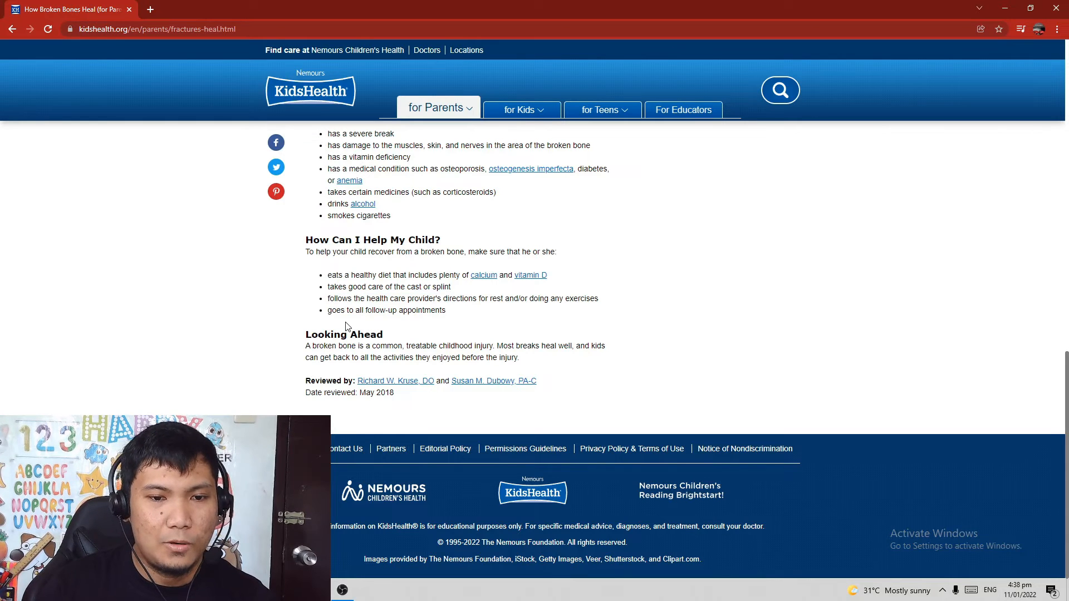
pyautogui.moveTo(435, 326)
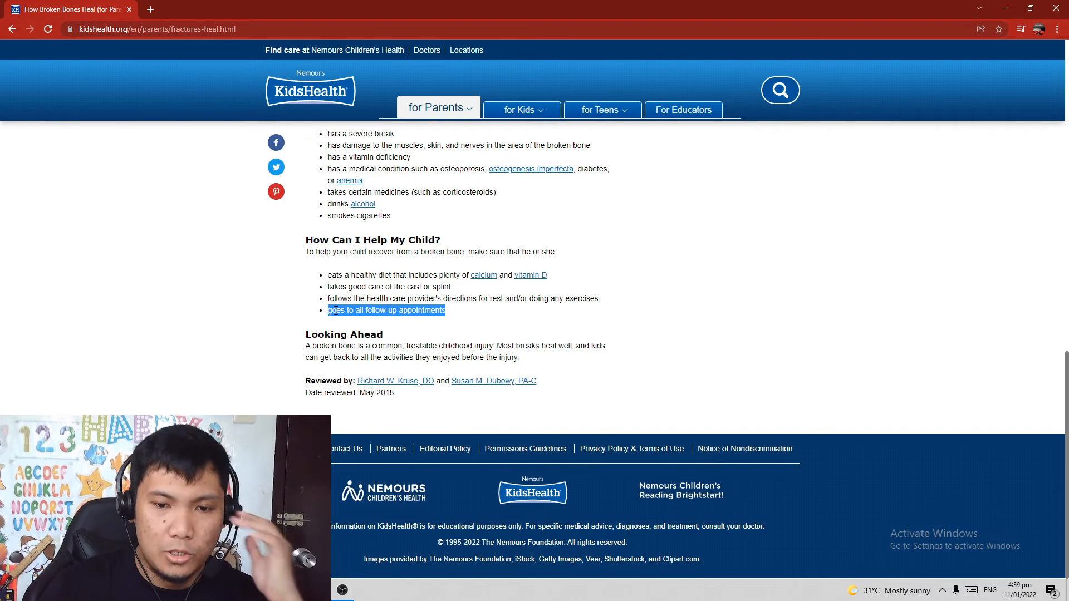
pyautogui.click(431, 314)
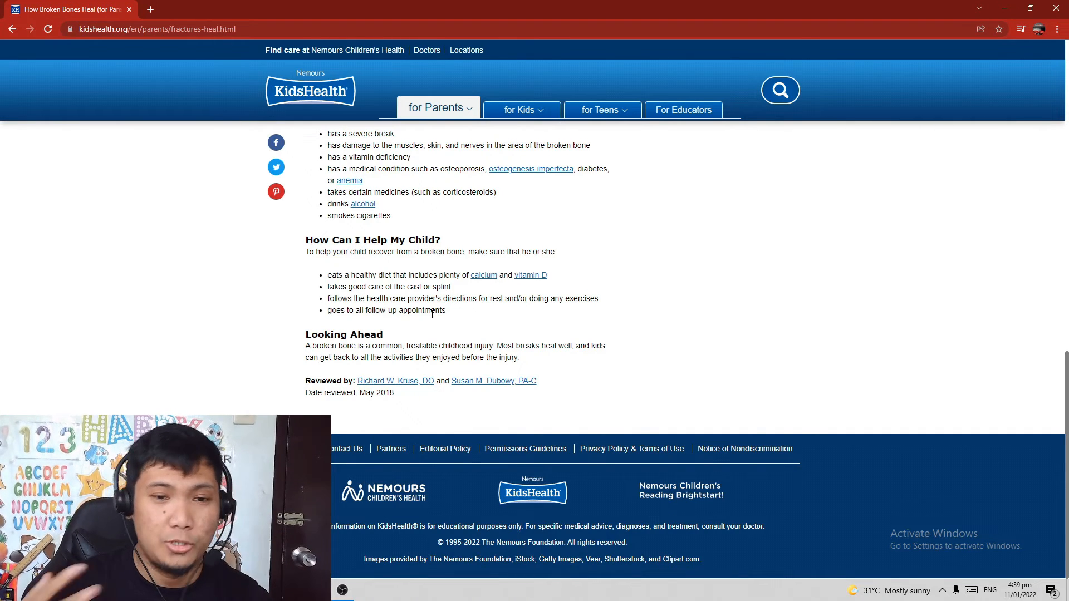
pyautogui.moveTo(498, 322)
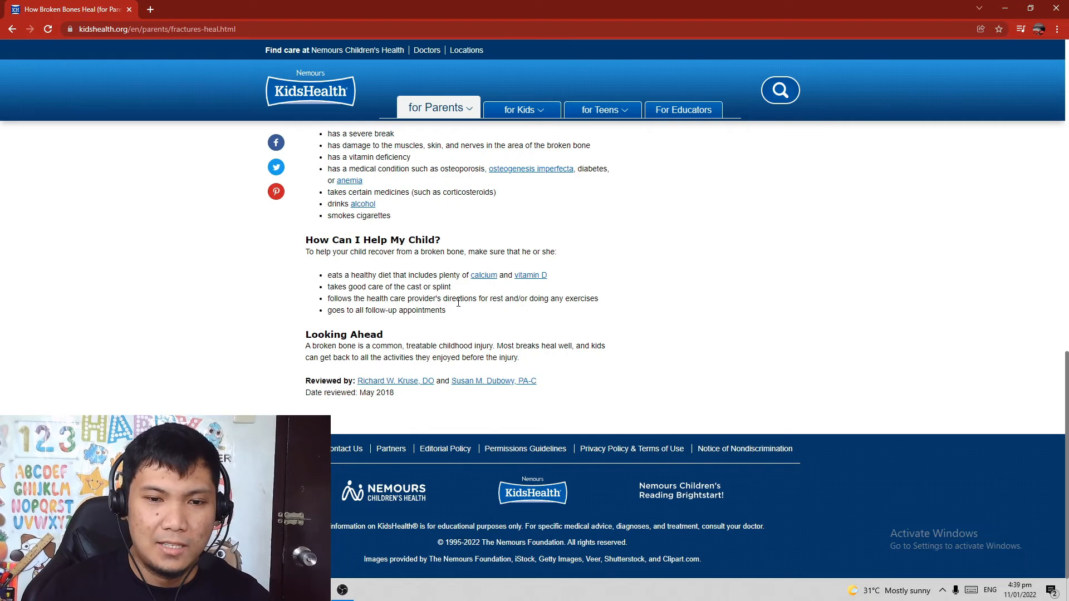
pyautogui.moveTo(534, 362)
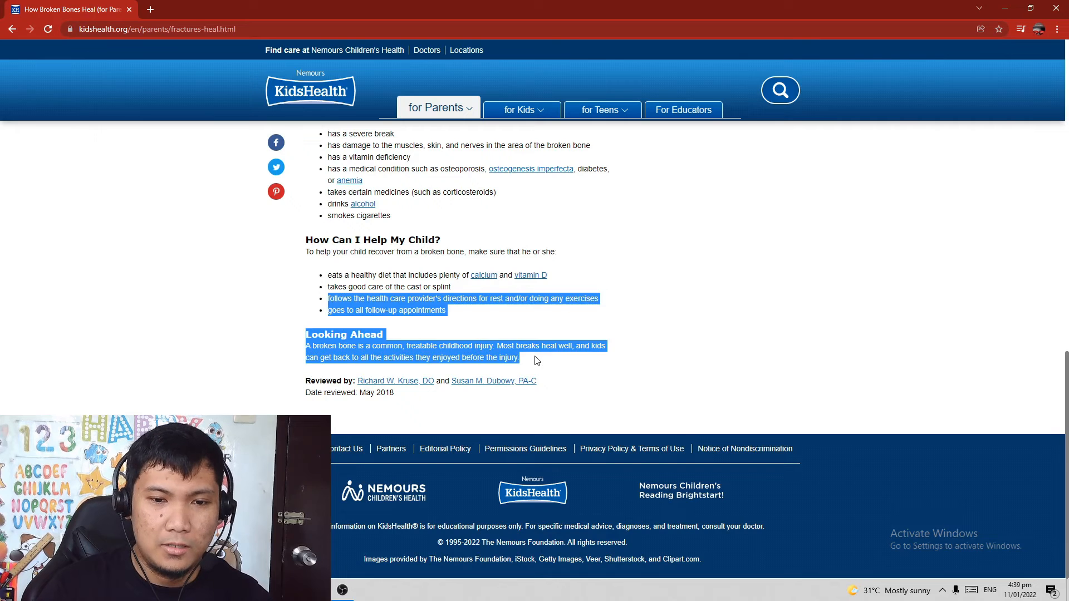
# - Clear the Looking Ahead highlight, return to the top, and play the broken-bones video to its end
pyautogui.click(536, 360)
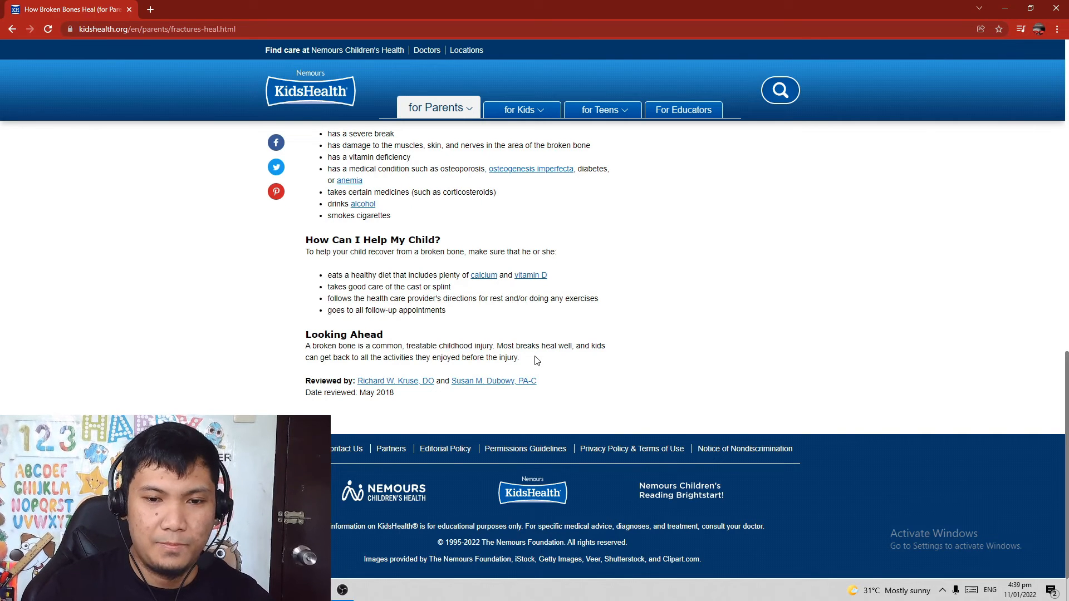
pyautogui.scroll(3)
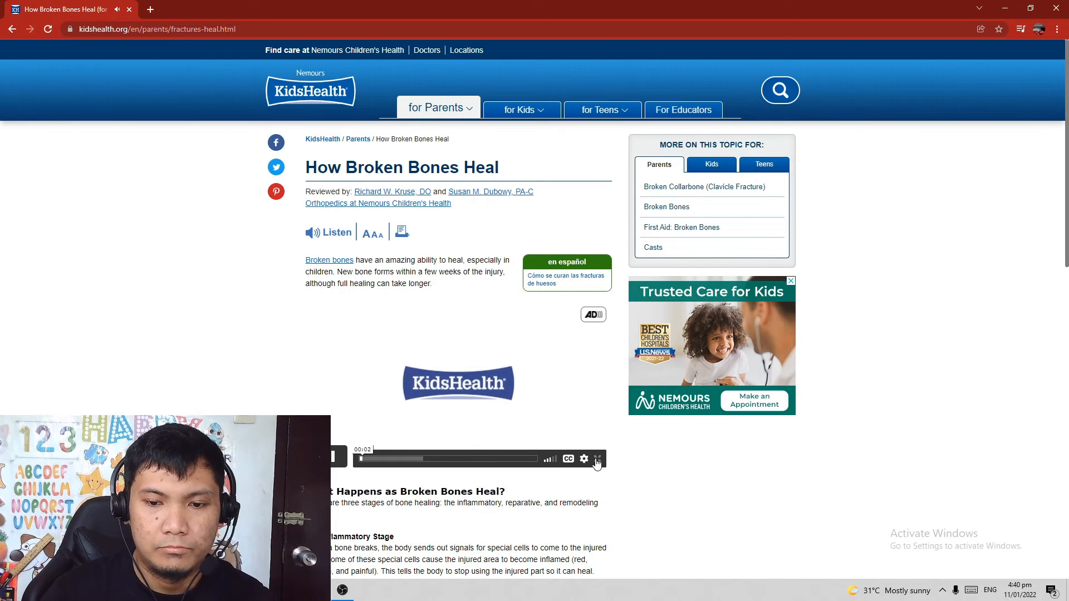
pyautogui.click(596, 459)
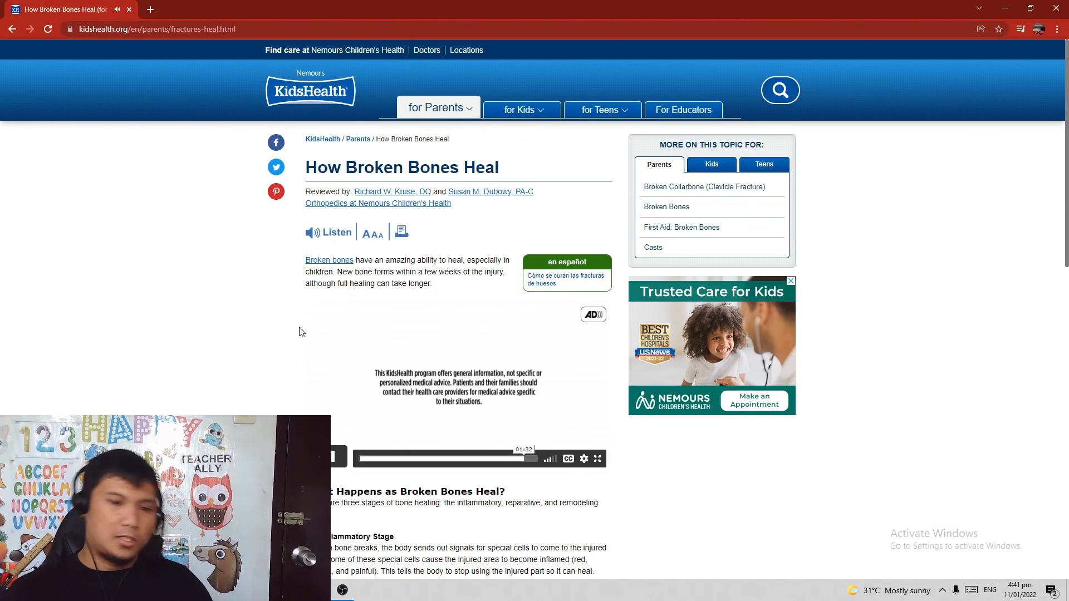
pyautogui.scroll(-3)
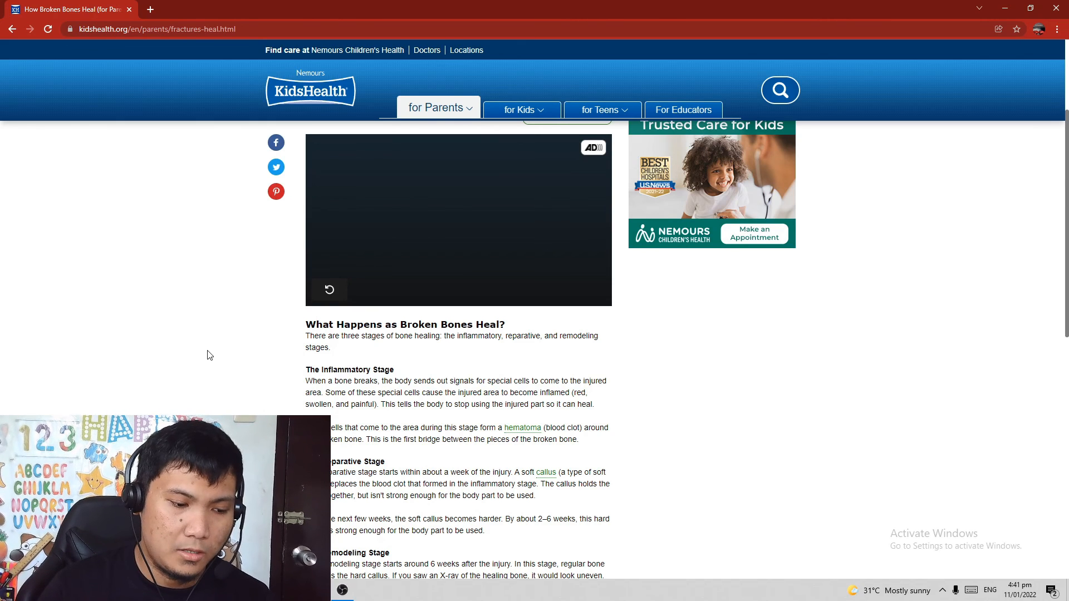
pyautogui.scroll(-3)
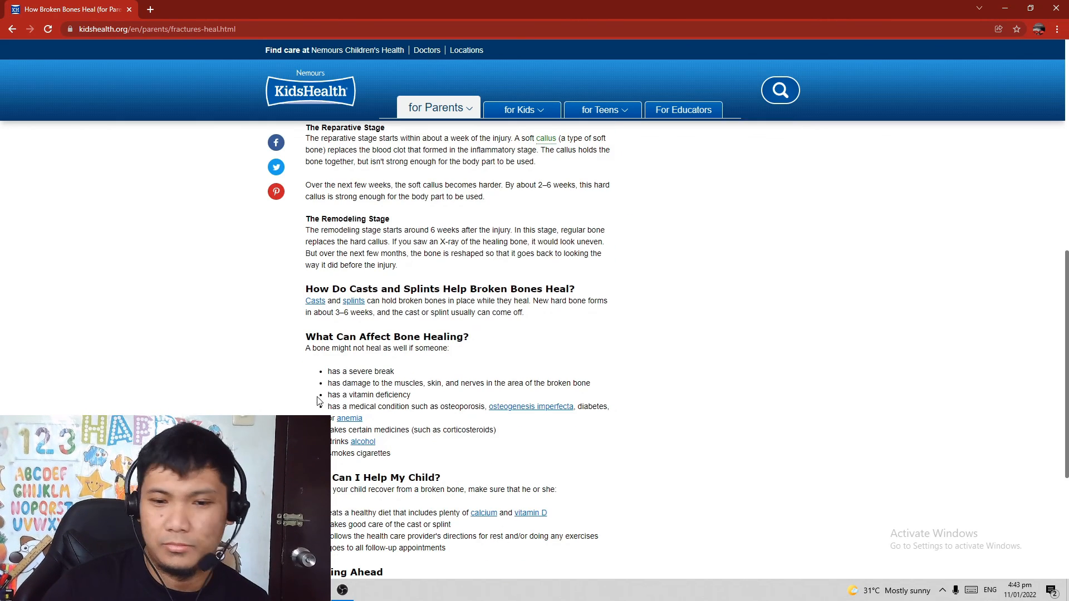
pyautogui.scroll(3)
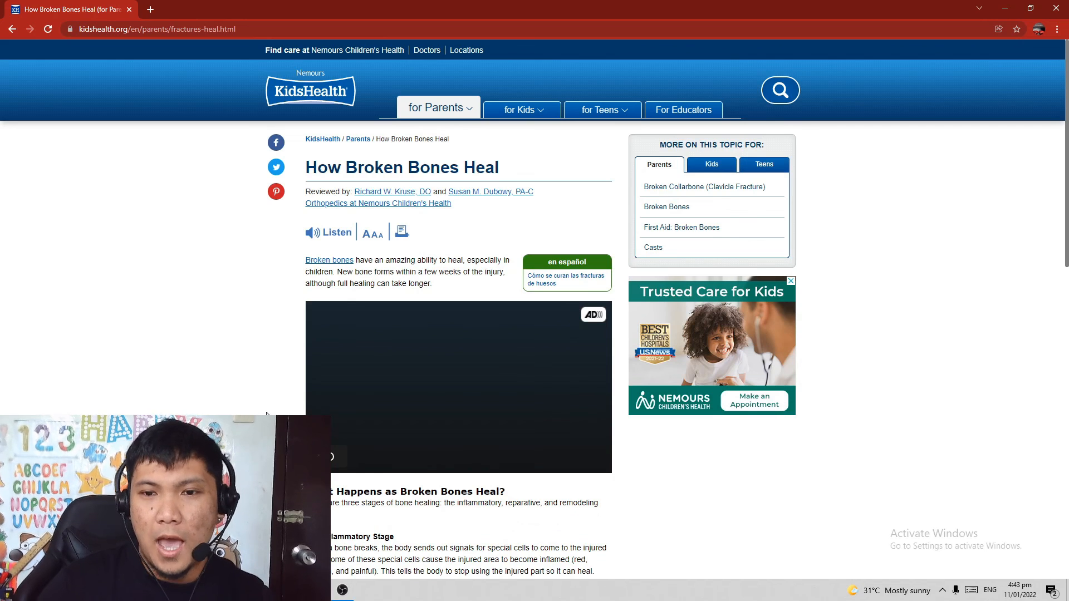